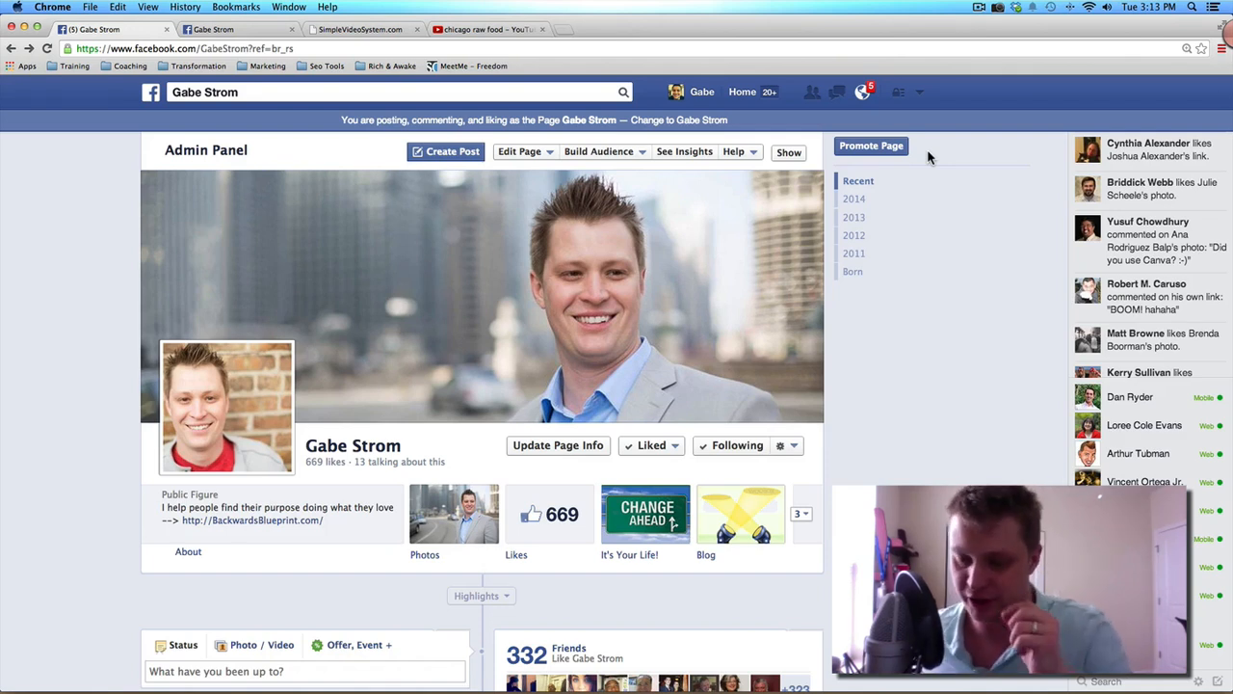
mouse_move(960, 154)
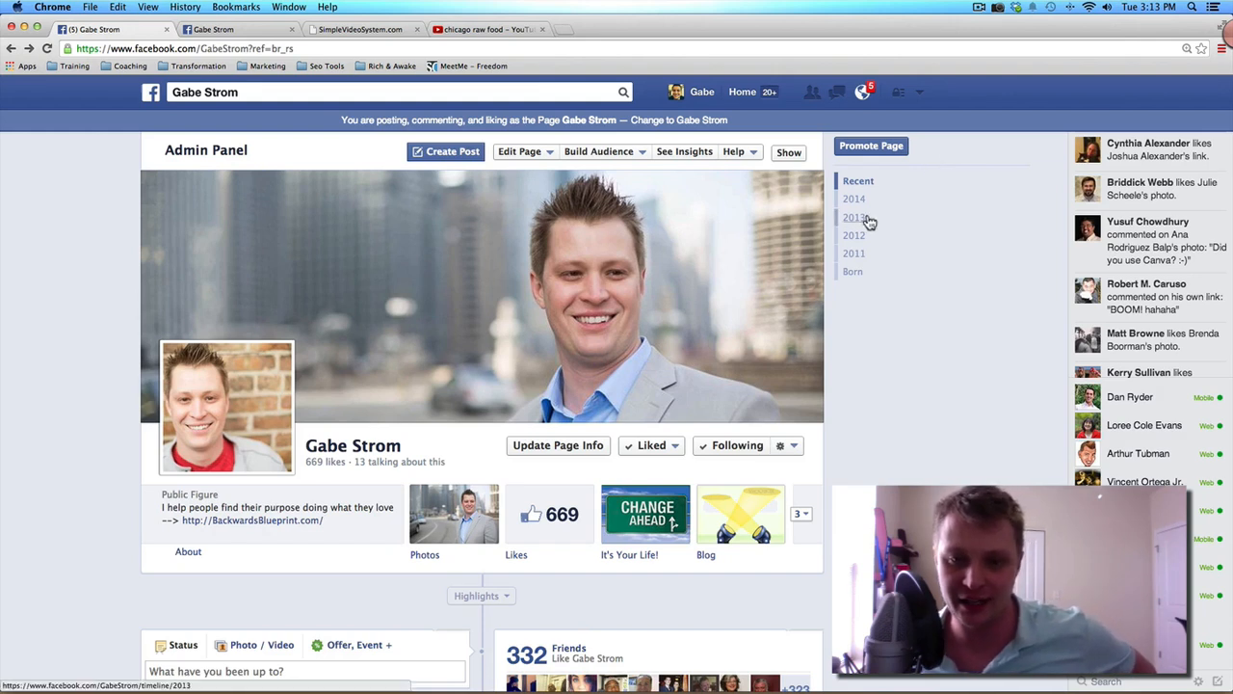
mouse_move(763, 109)
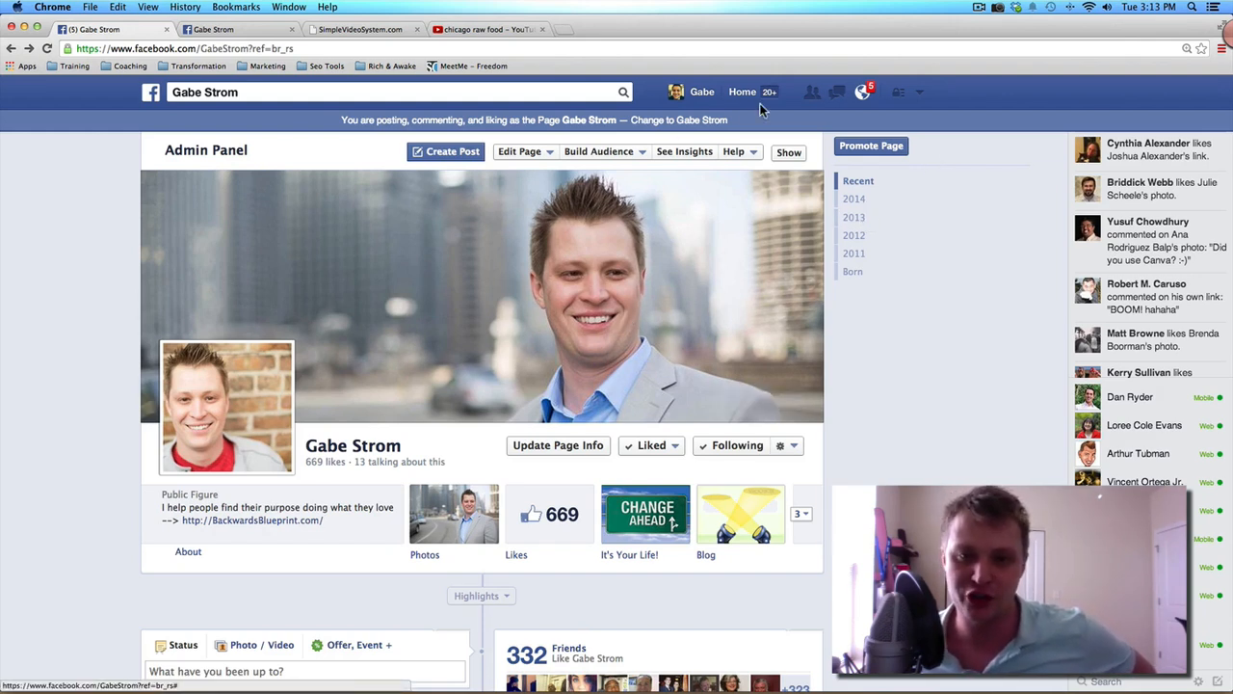
mouse_move(792, 104)
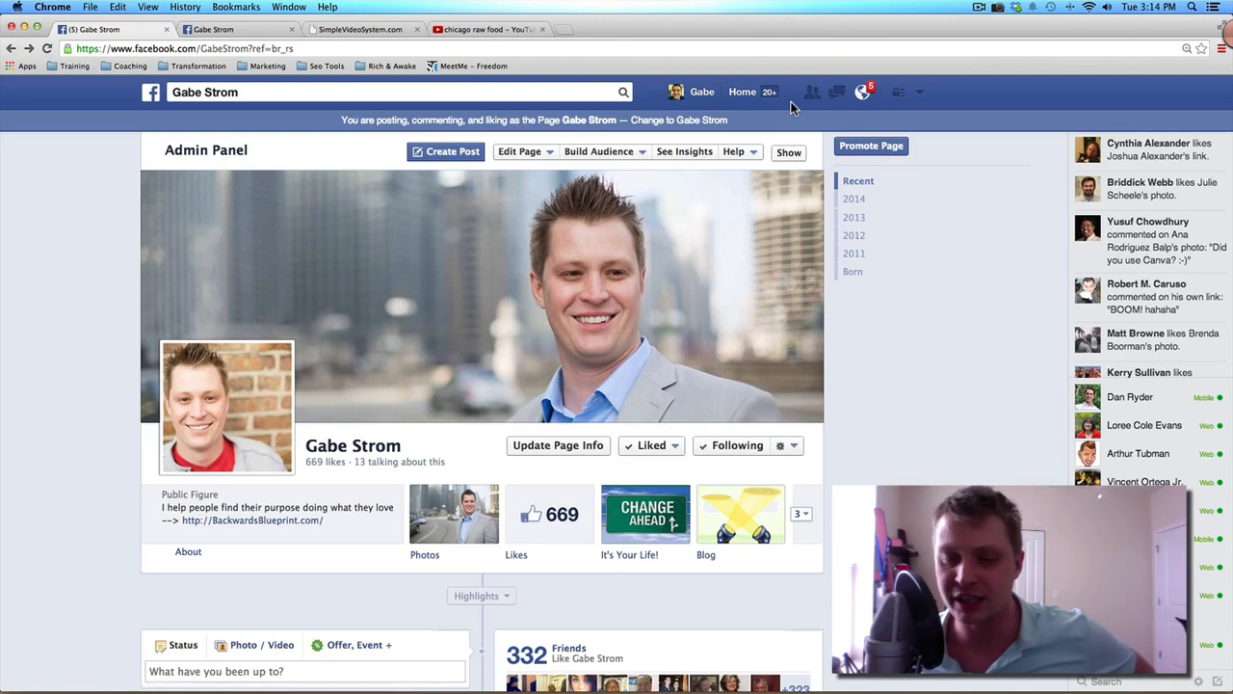
mouse_move(703, 308)
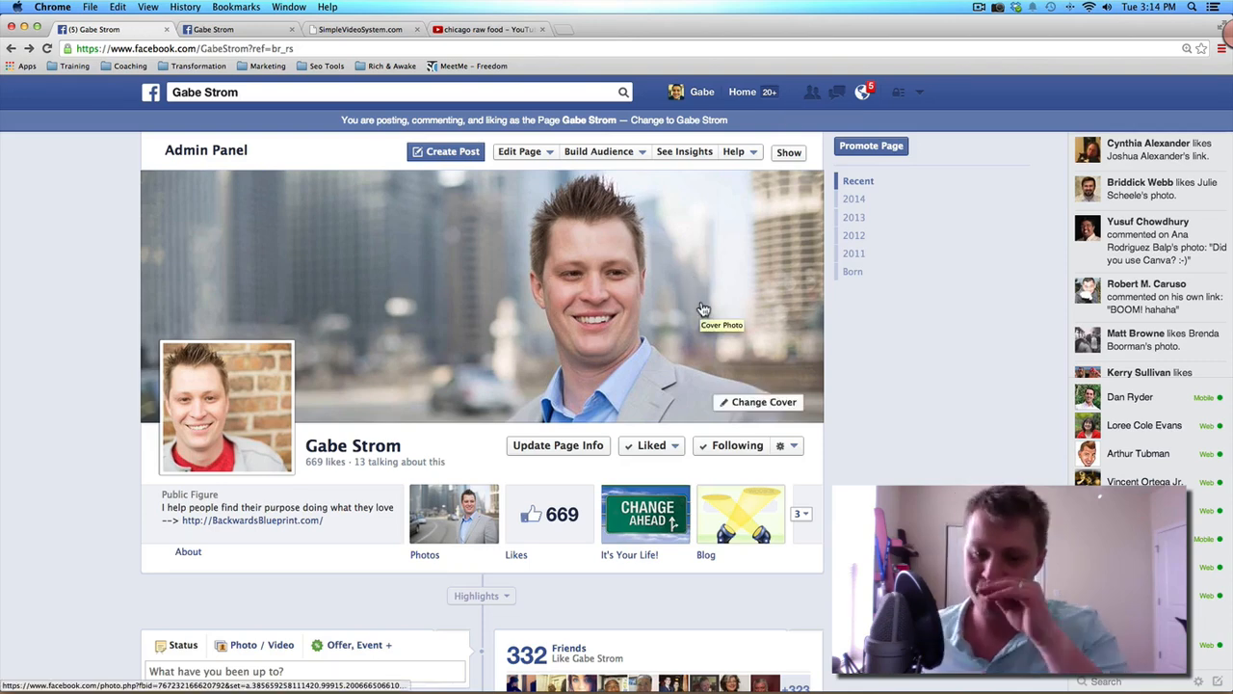
mouse_move(921, 92)
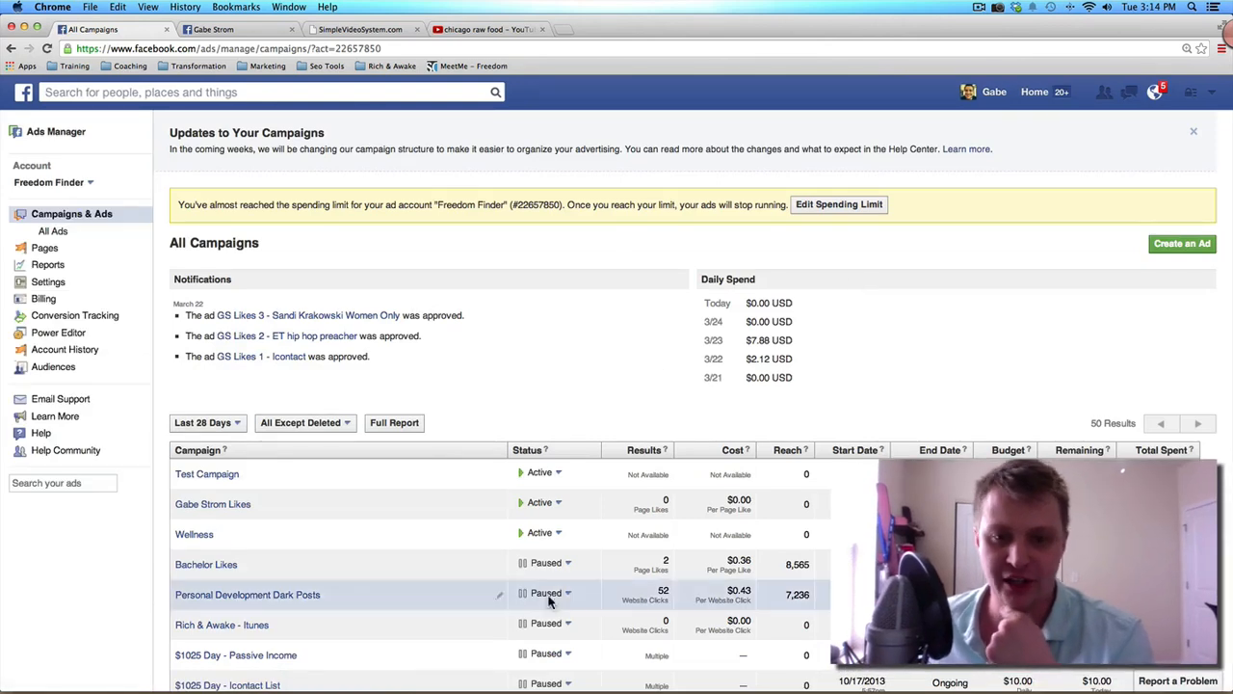
mouse_move(206, 473)
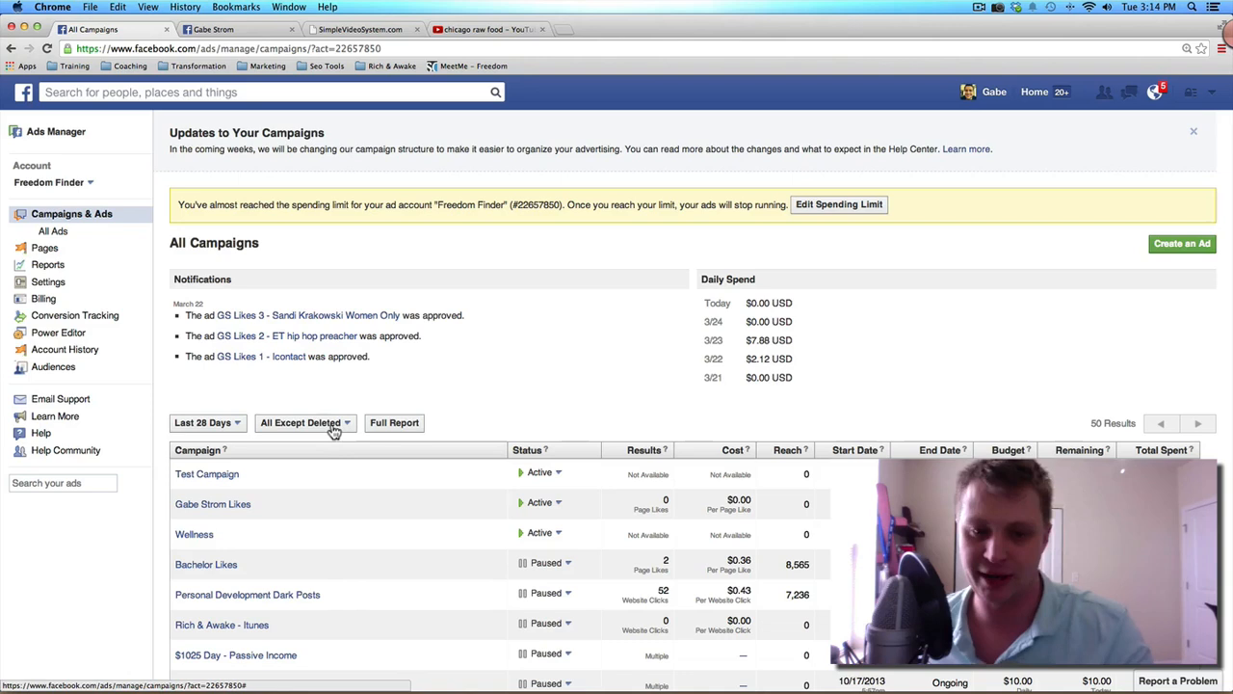
mouse_move(210, 352)
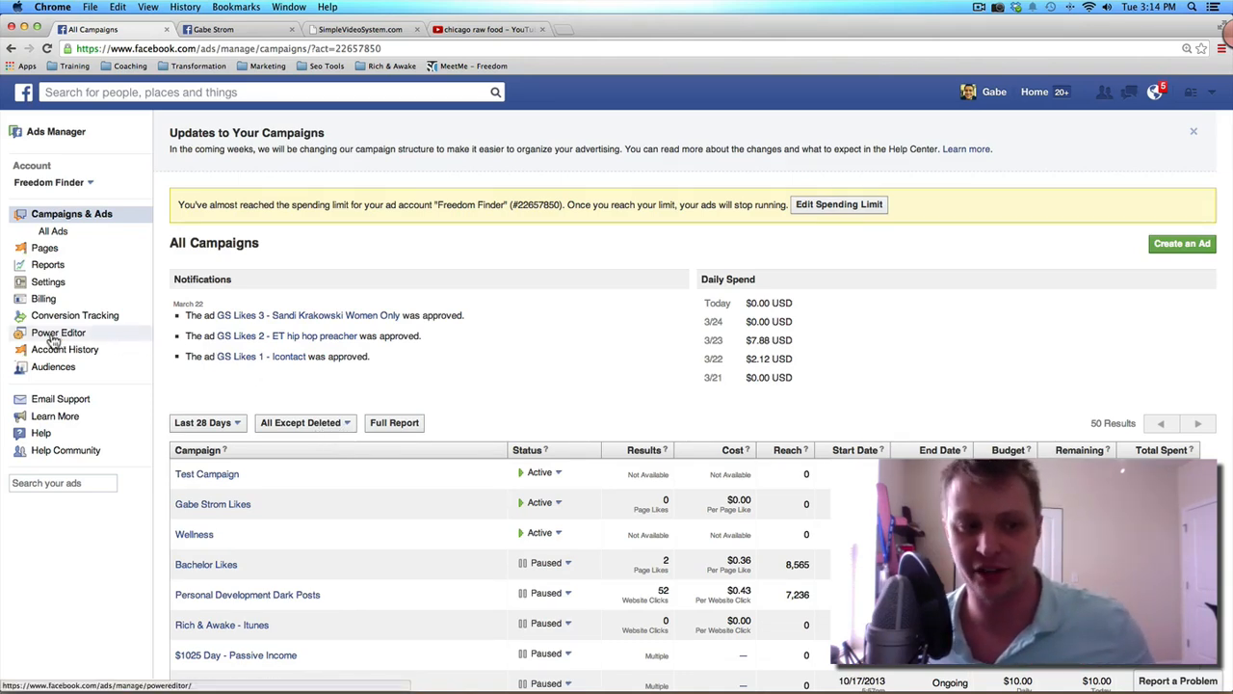
Open Power Editor from the Ads Manager sidebar for the ad account.
click(59, 332)
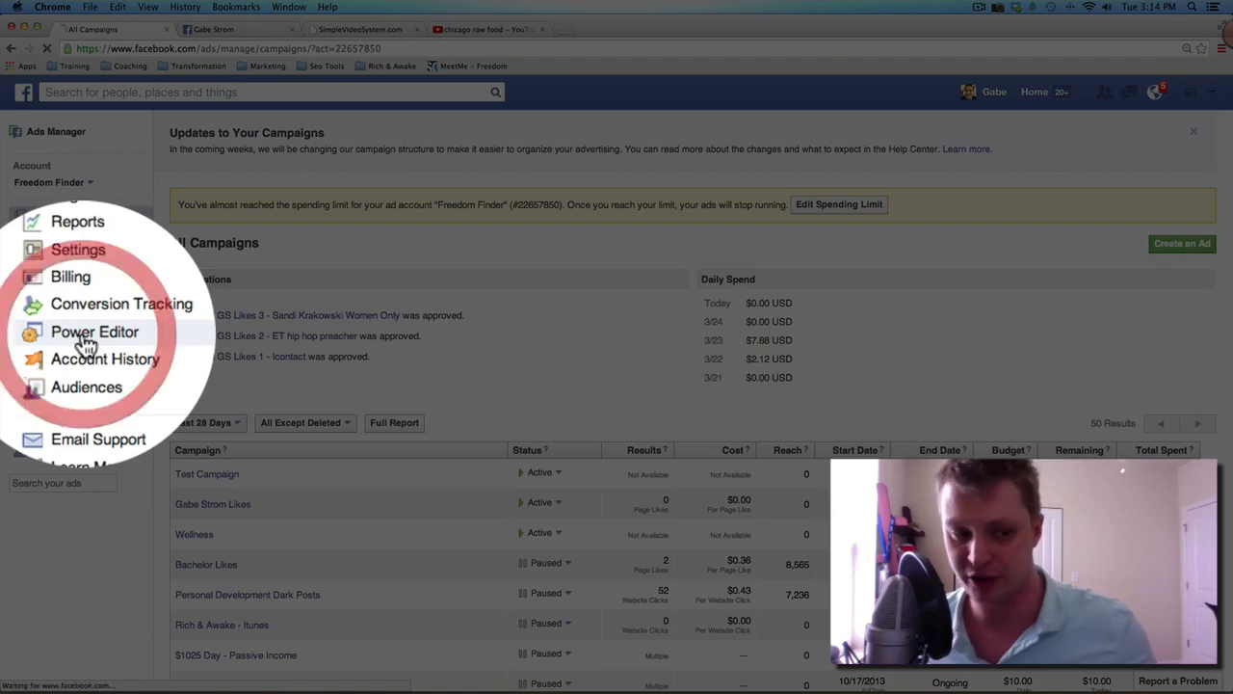
click(93, 330)
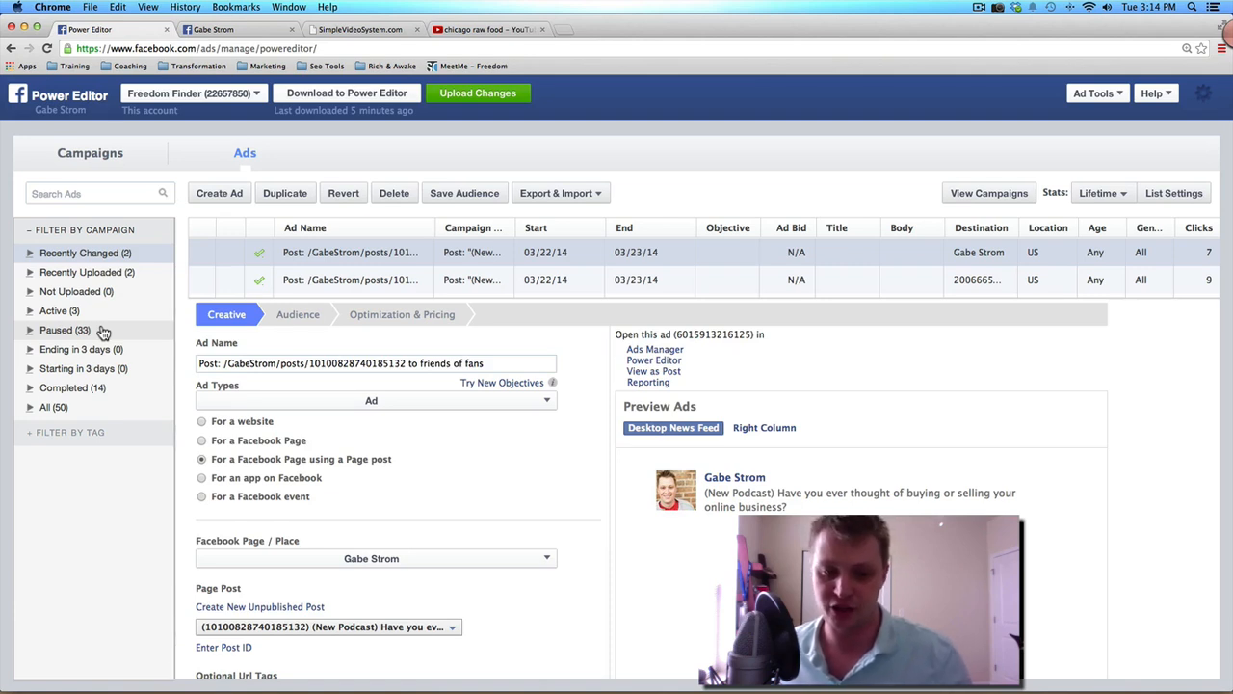
mouse_move(156, 334)
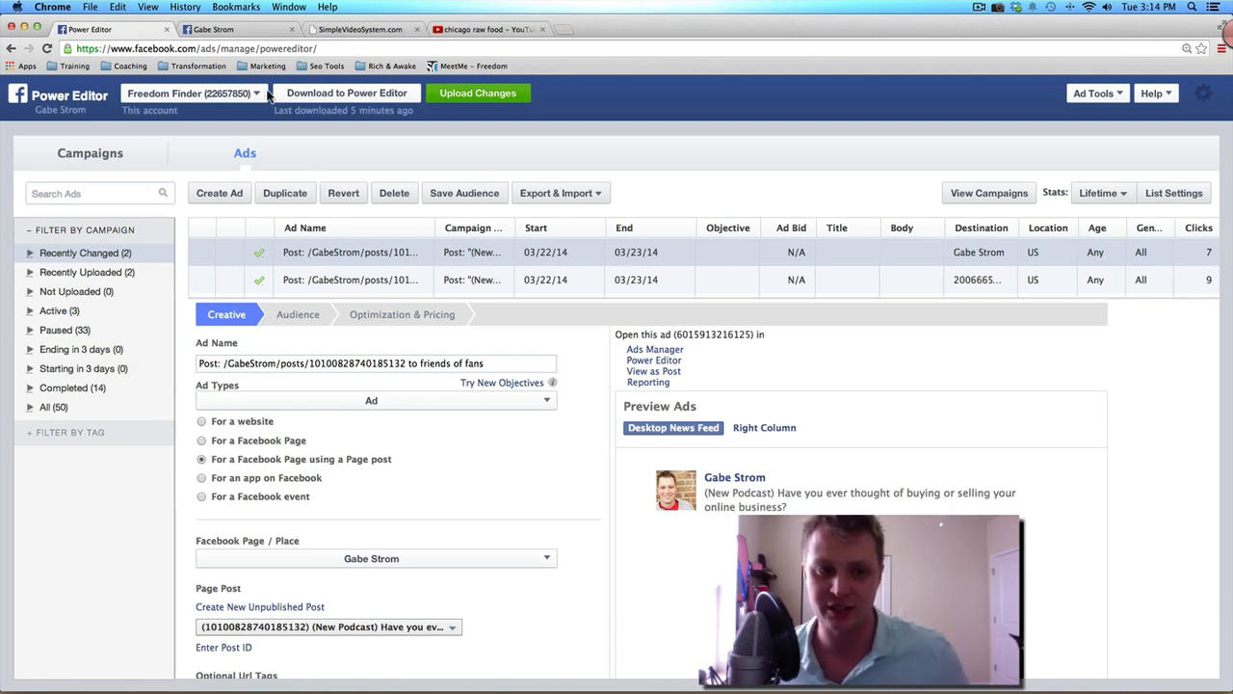
Scroll through Gabe Strom's recent page posts, then return to Power Editor.
click(231, 29)
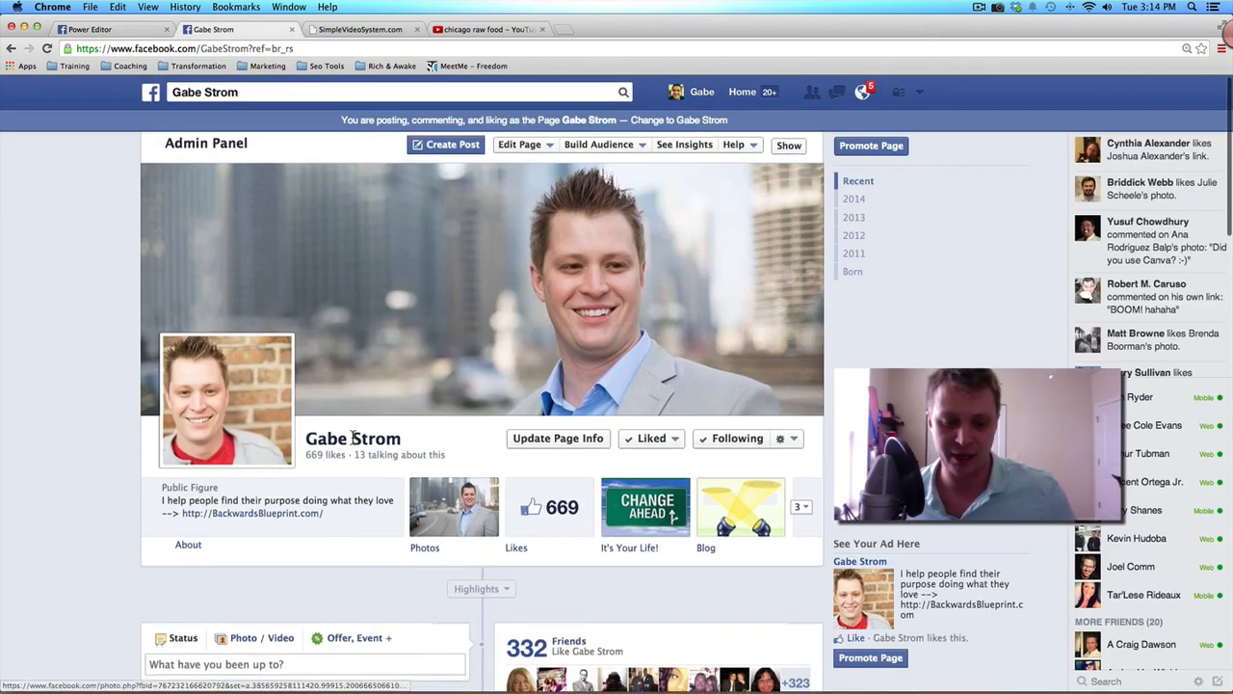
scroll(down, 3)
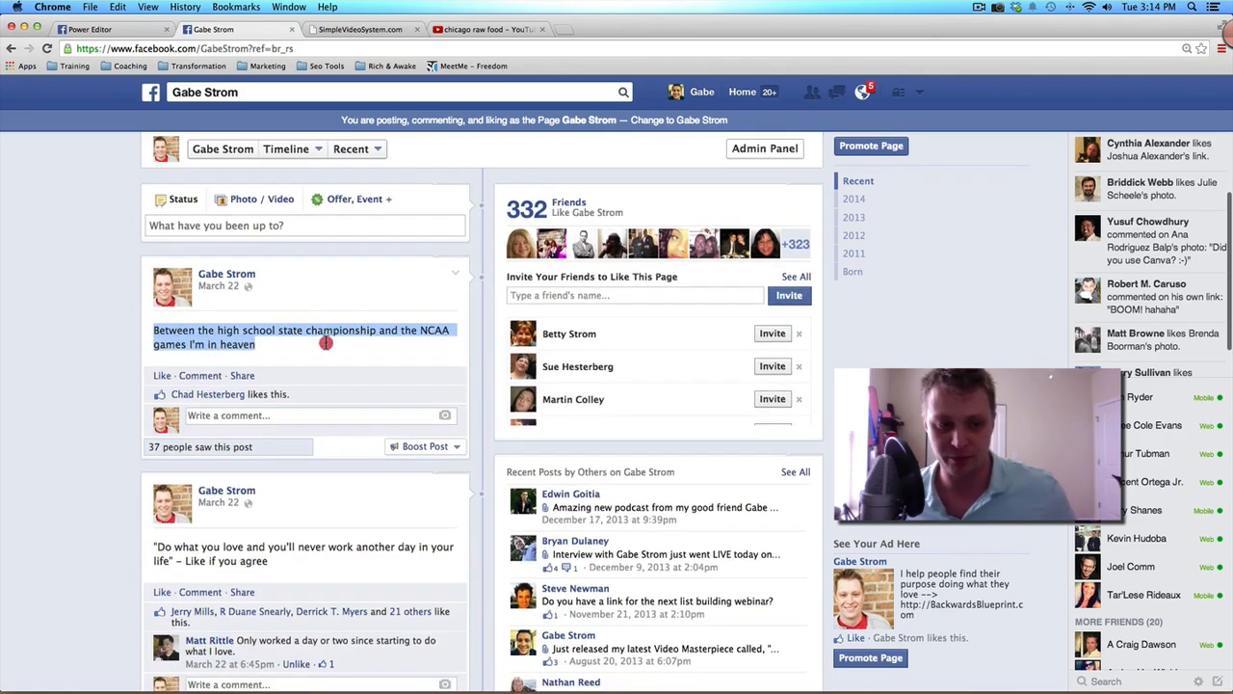
scroll(down, 3)
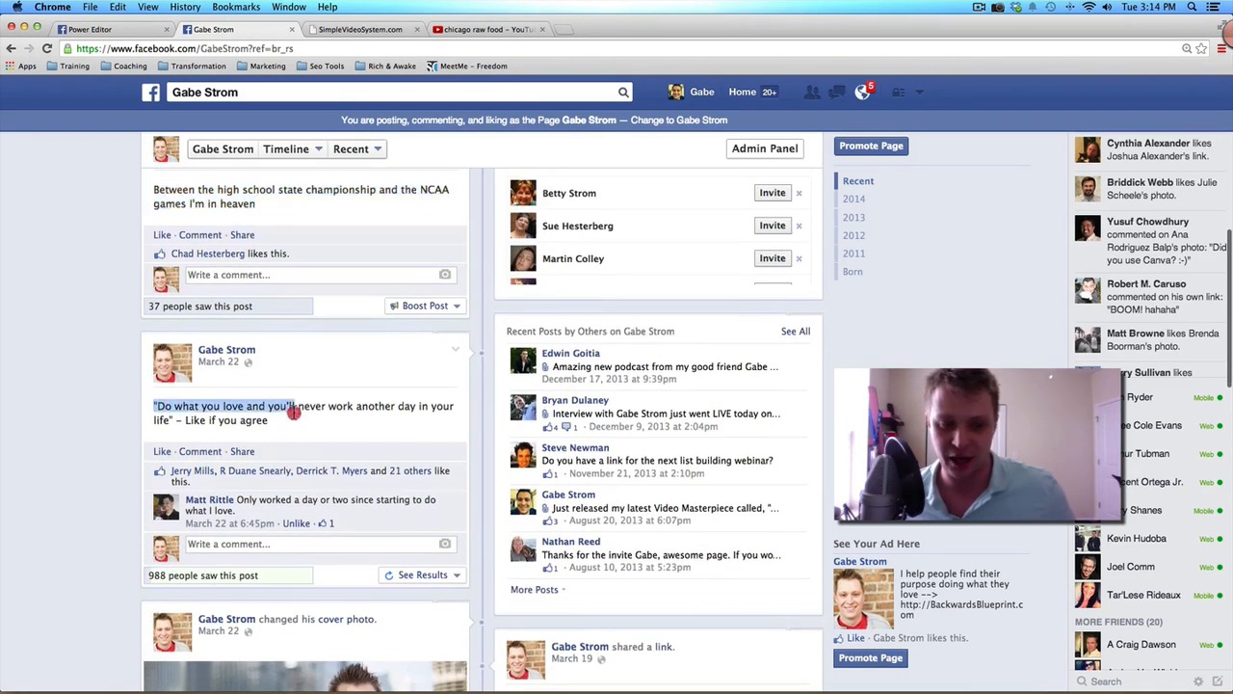
click(87, 29)
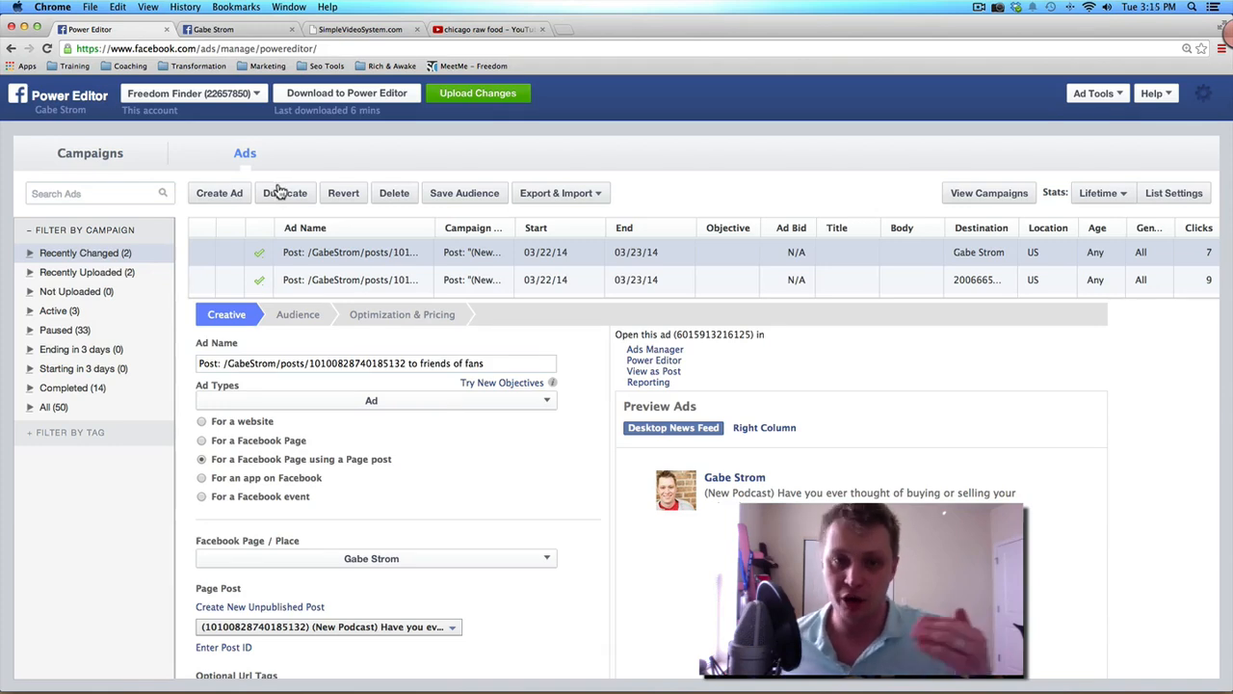
mouse_move(279, 115)
text(Sample)
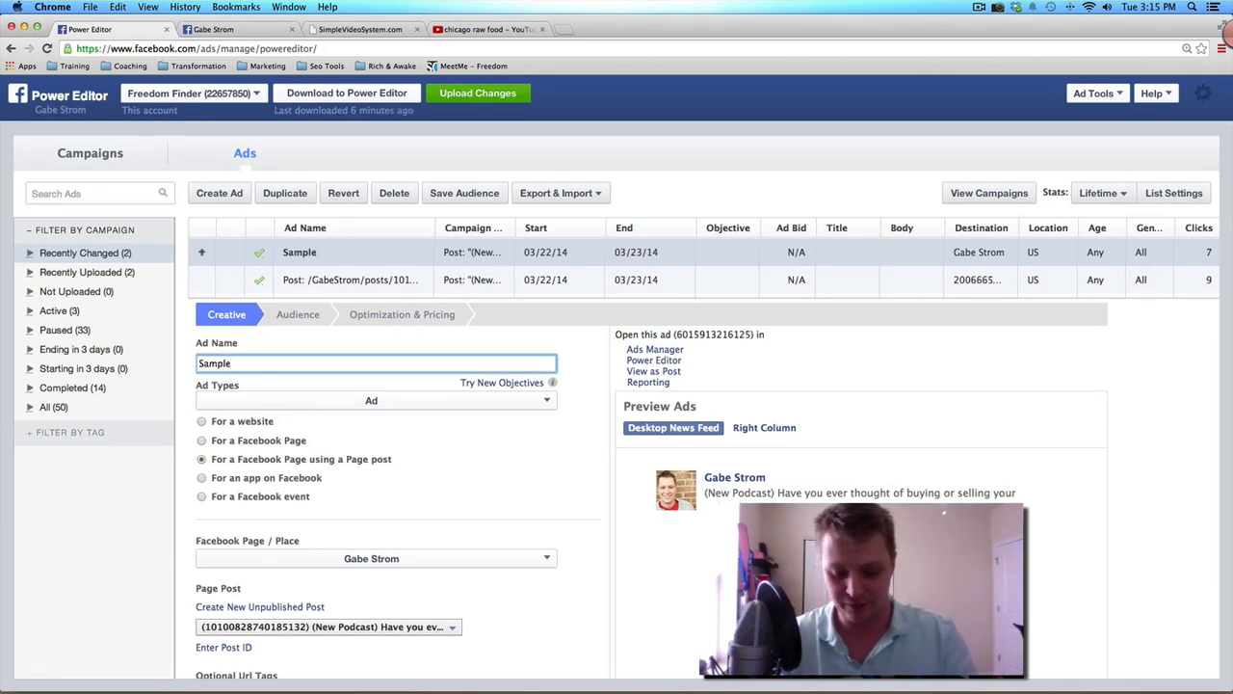
Rename the ad to 'Sample FB Dark Post' and open its page post list.
text(FB Dark Pos)
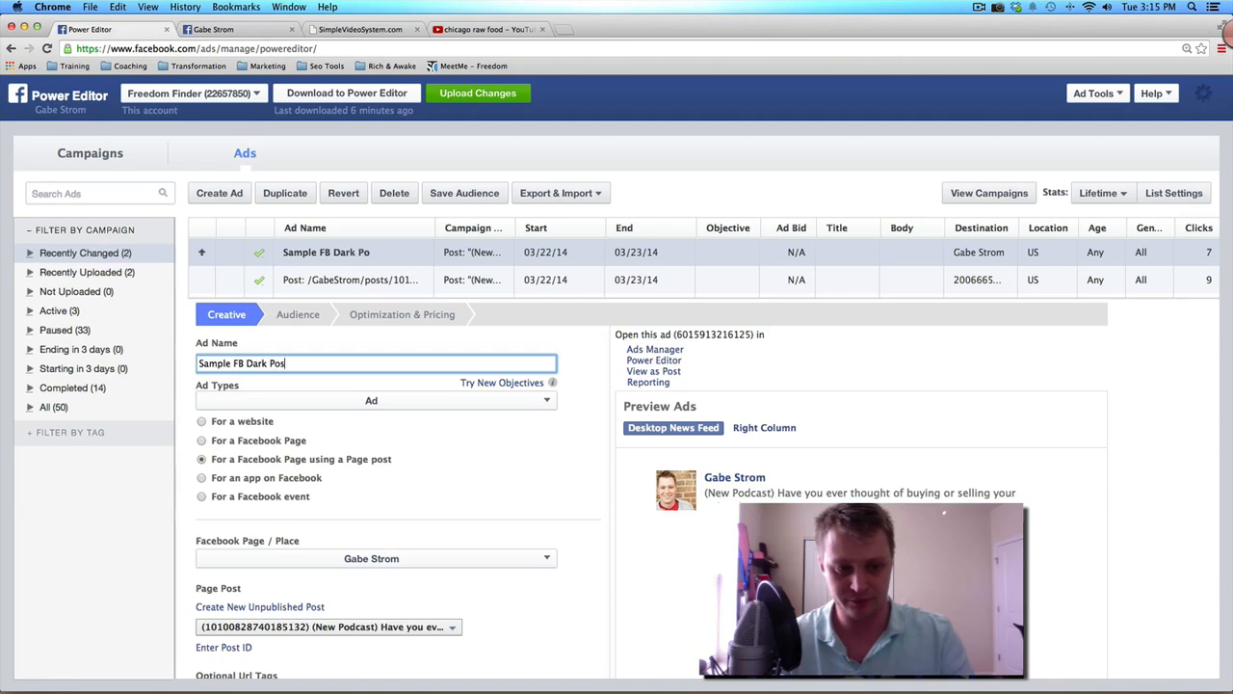
text(t)
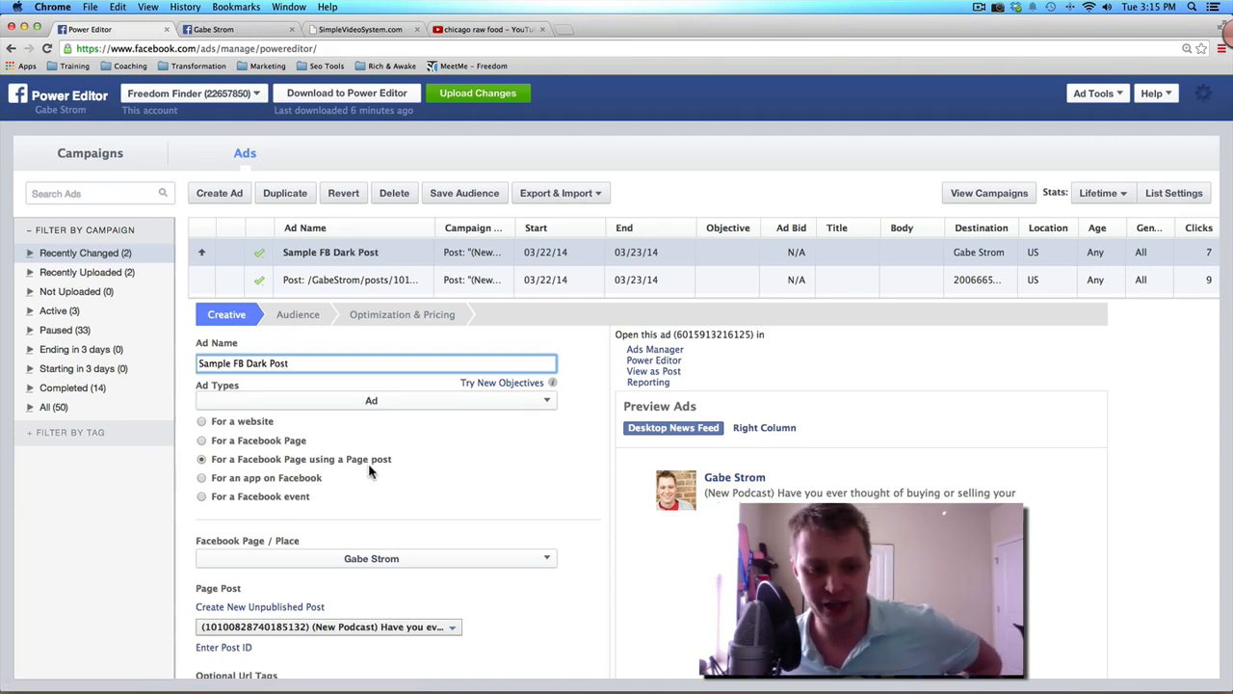
click(546, 558)
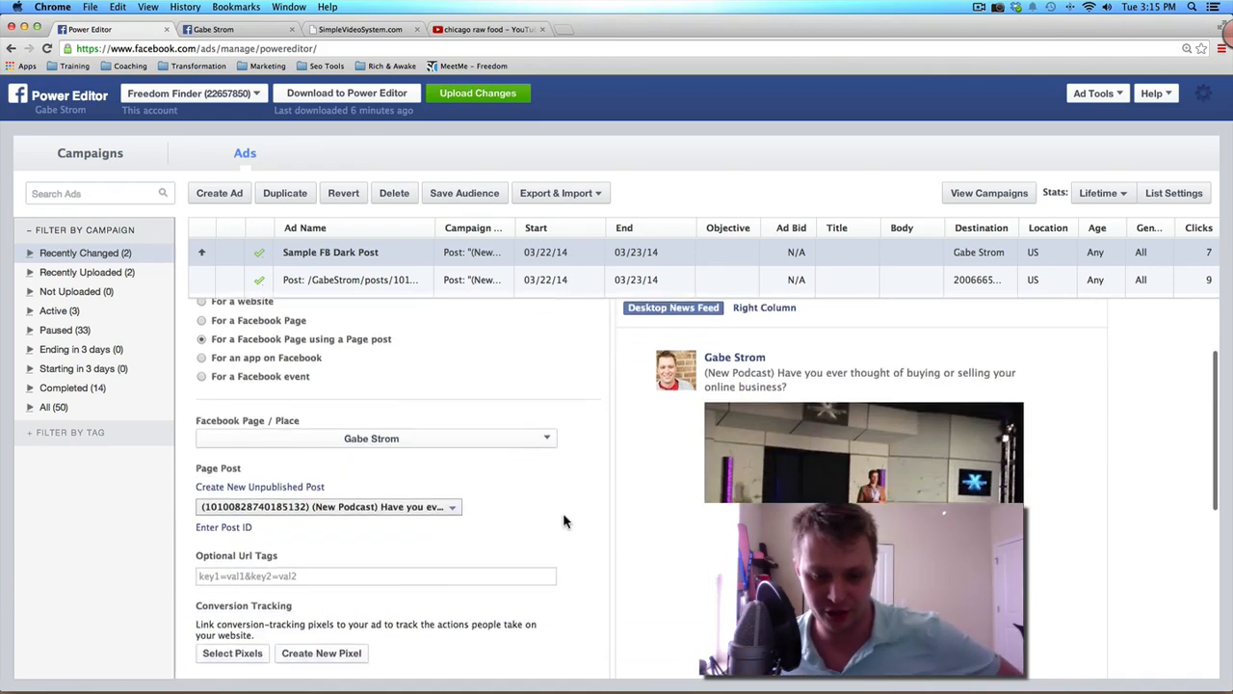
scroll(down, 3)
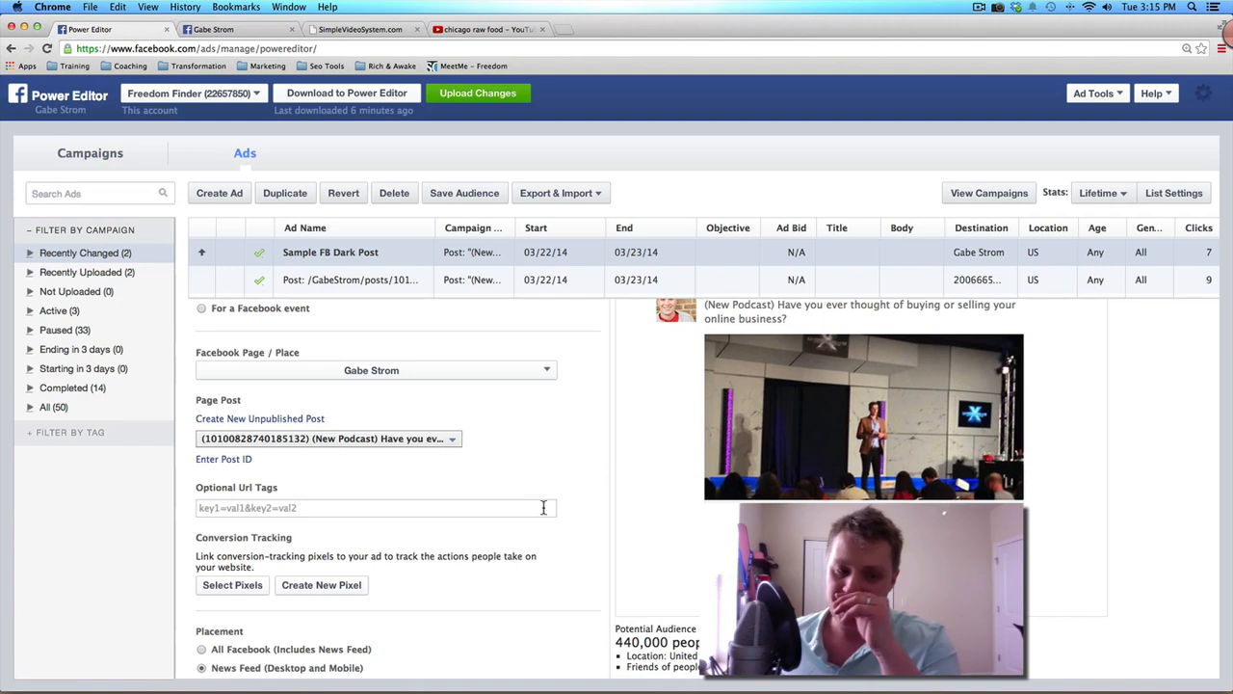
mouse_move(462, 449)
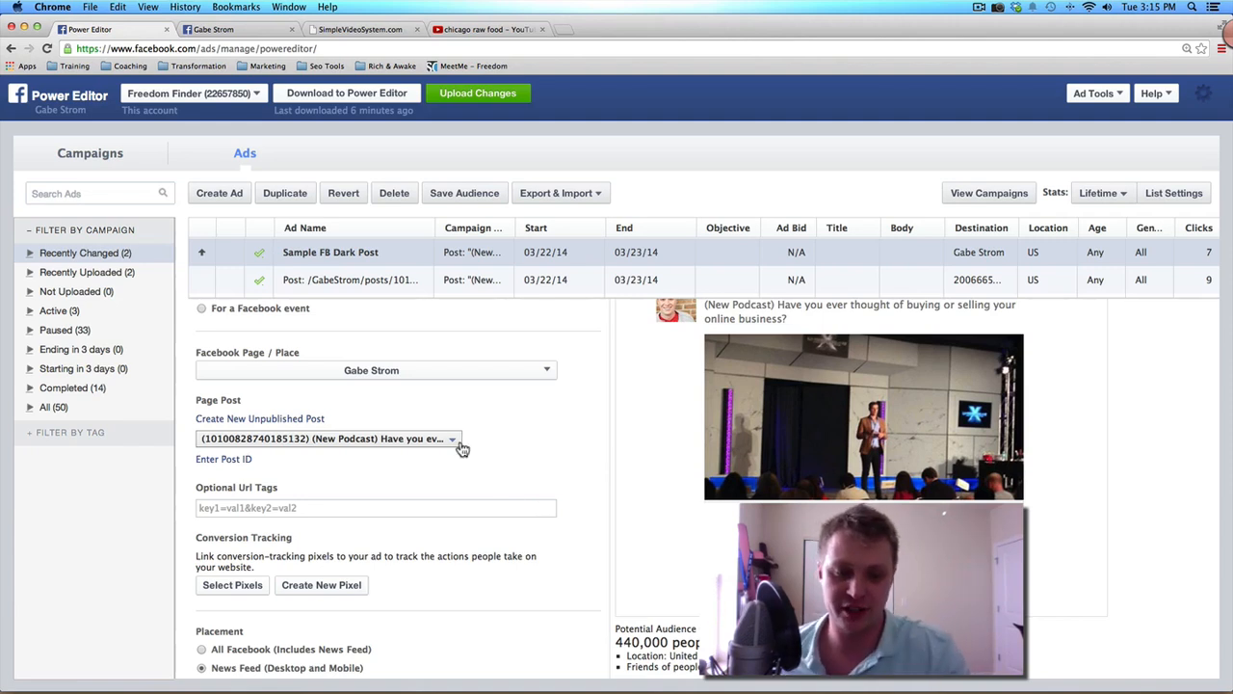
click(453, 438)
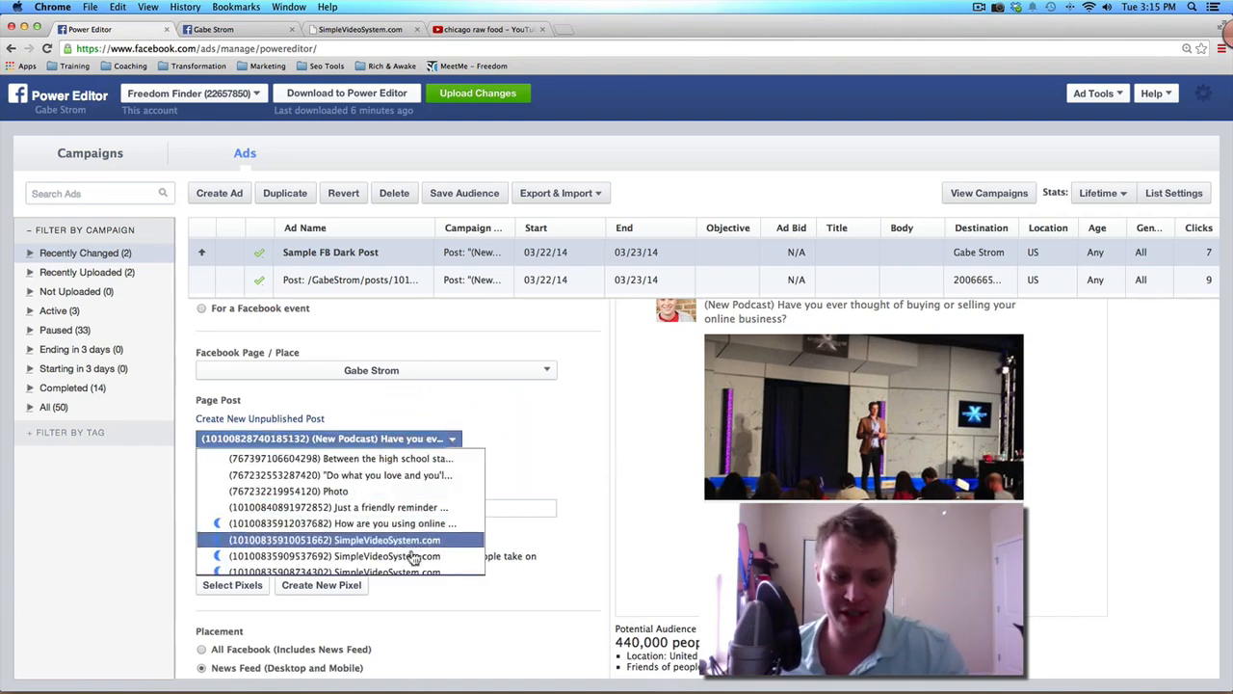
mouse_move(497, 441)
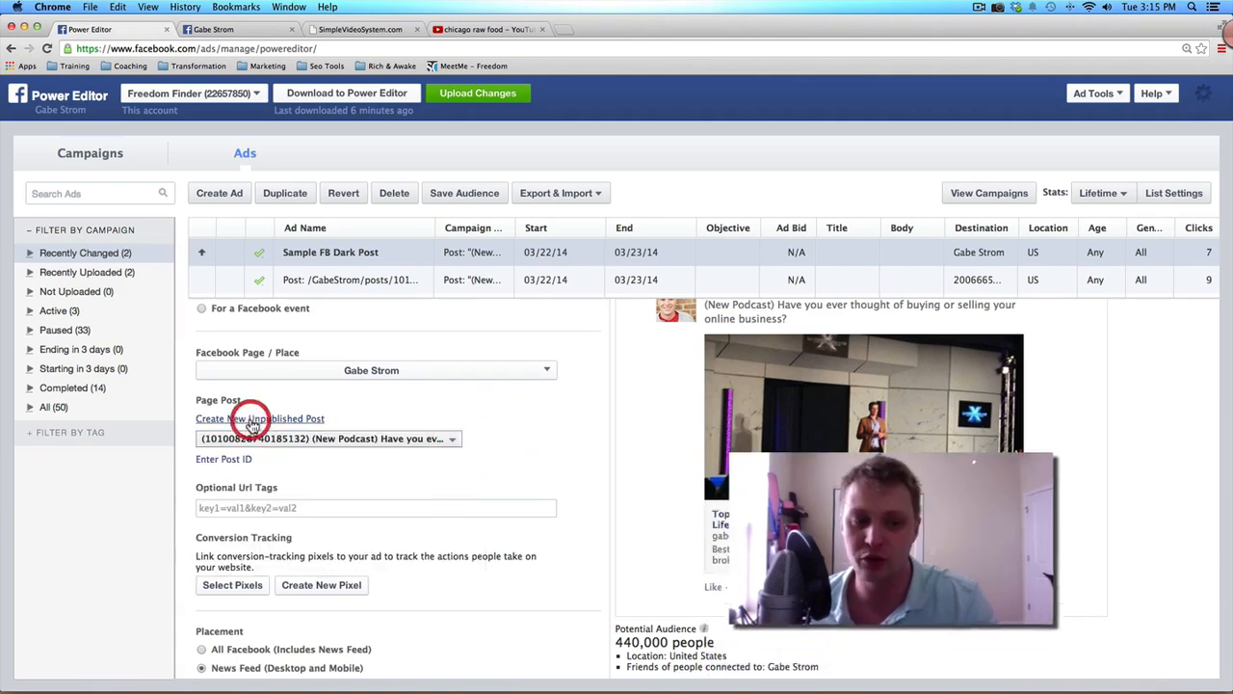
Create a new unpublished photo post set to publish on the Page.
click(260, 418)
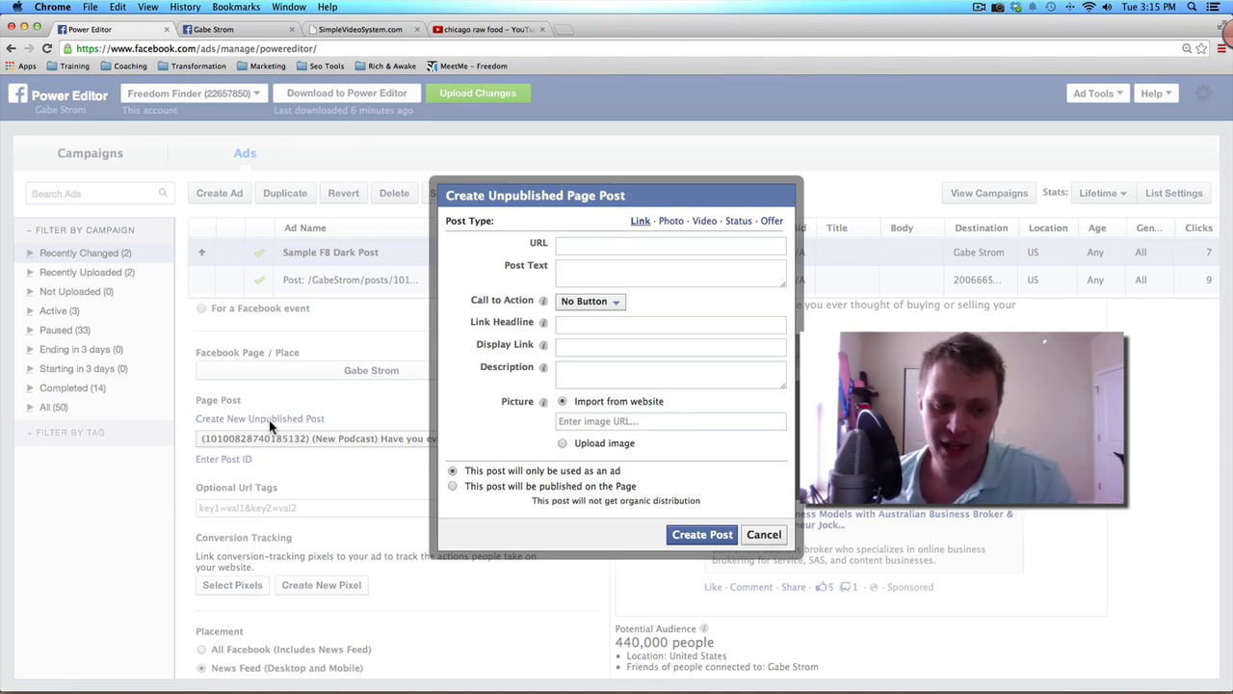
mouse_move(631, 229)
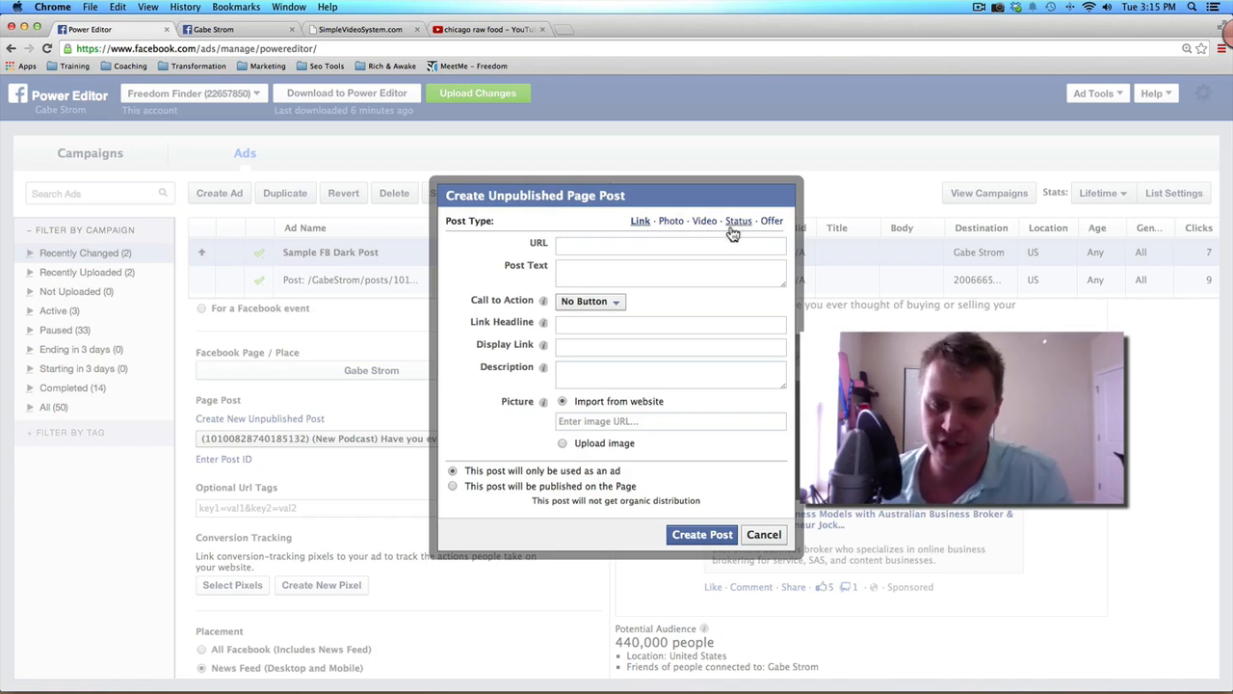
click(670, 221)
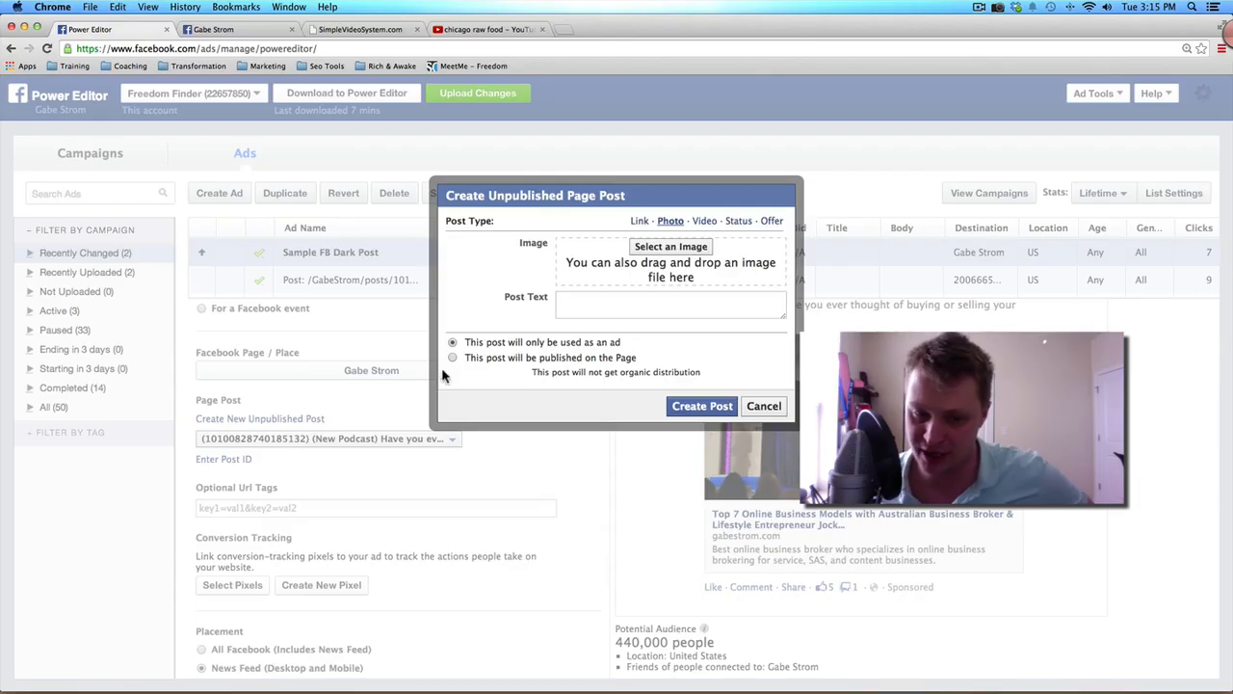
click(452, 358)
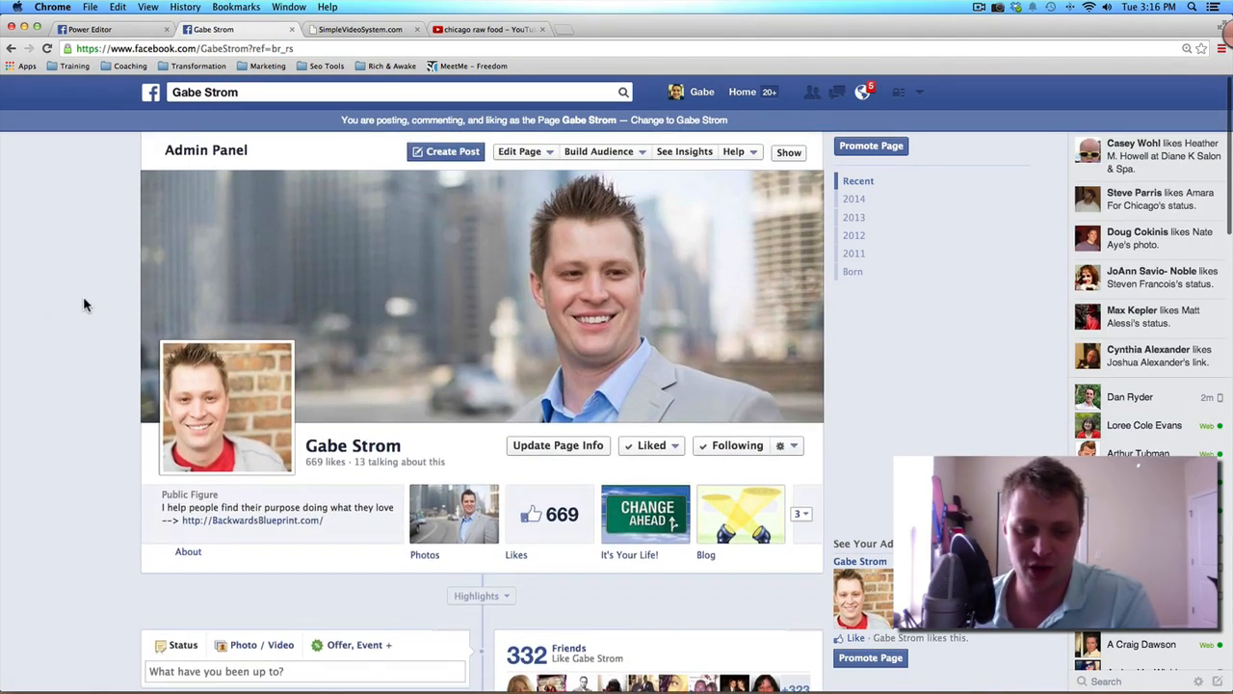
scroll(down, 3)
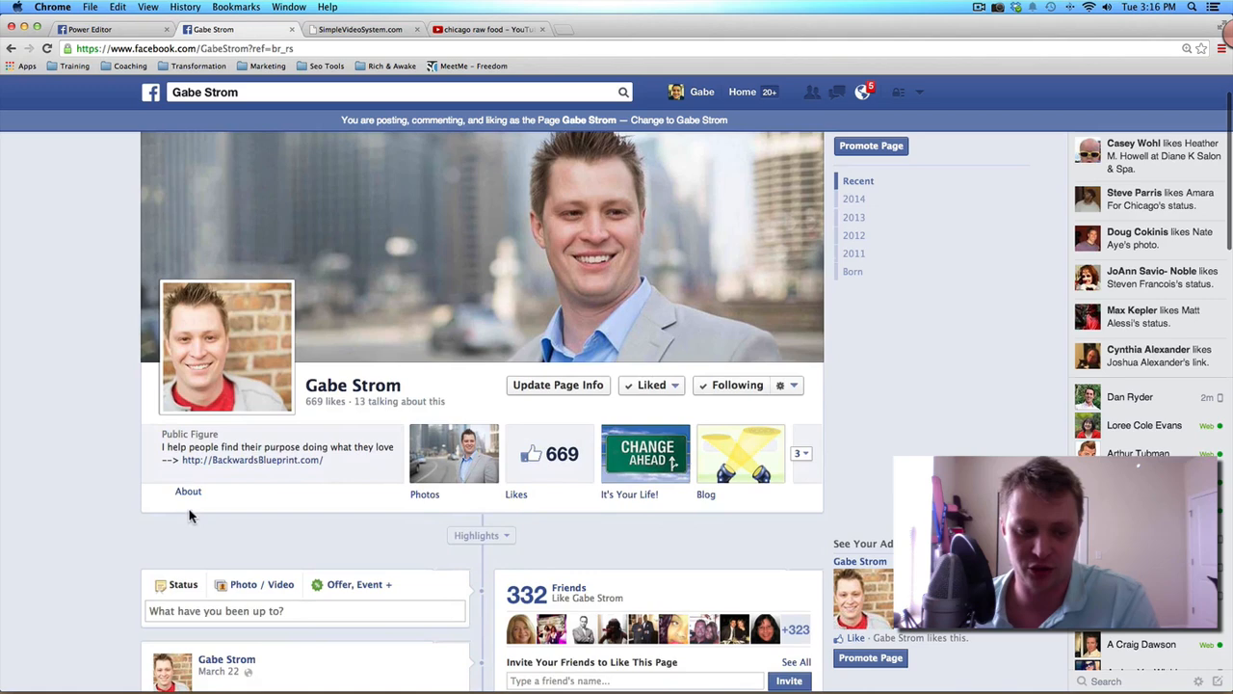
click(86, 29)
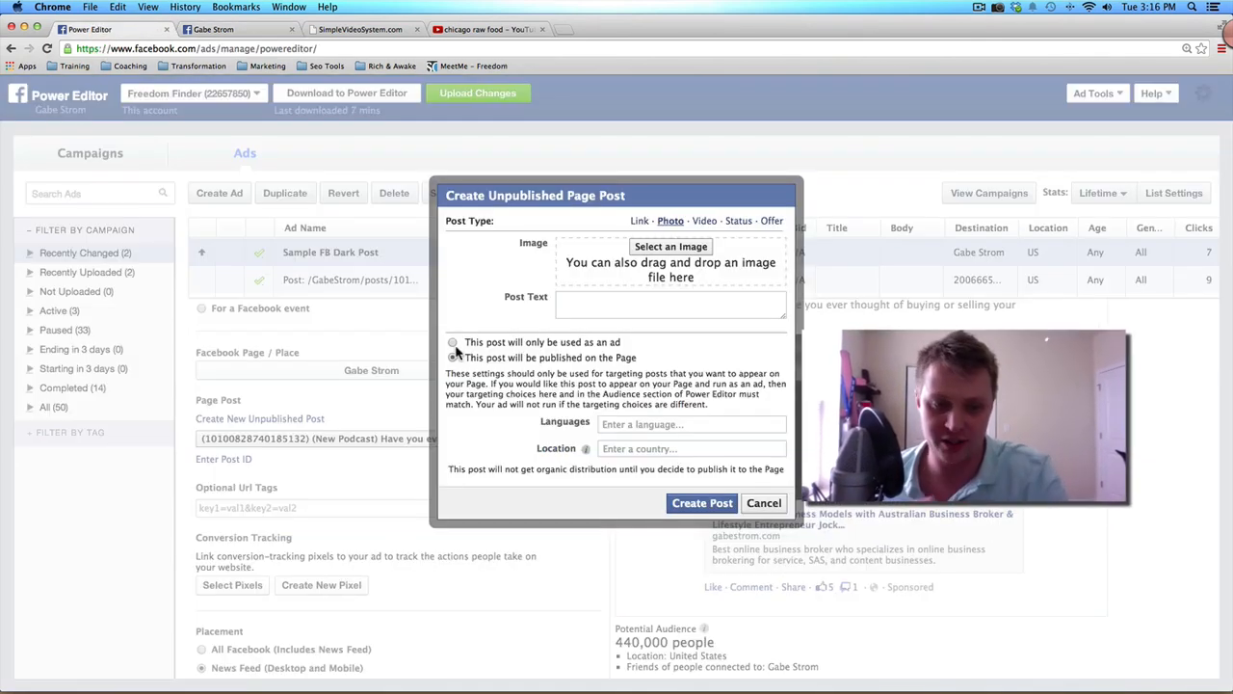
Mark the unpublished photo post as used only as an ad.
click(453, 342)
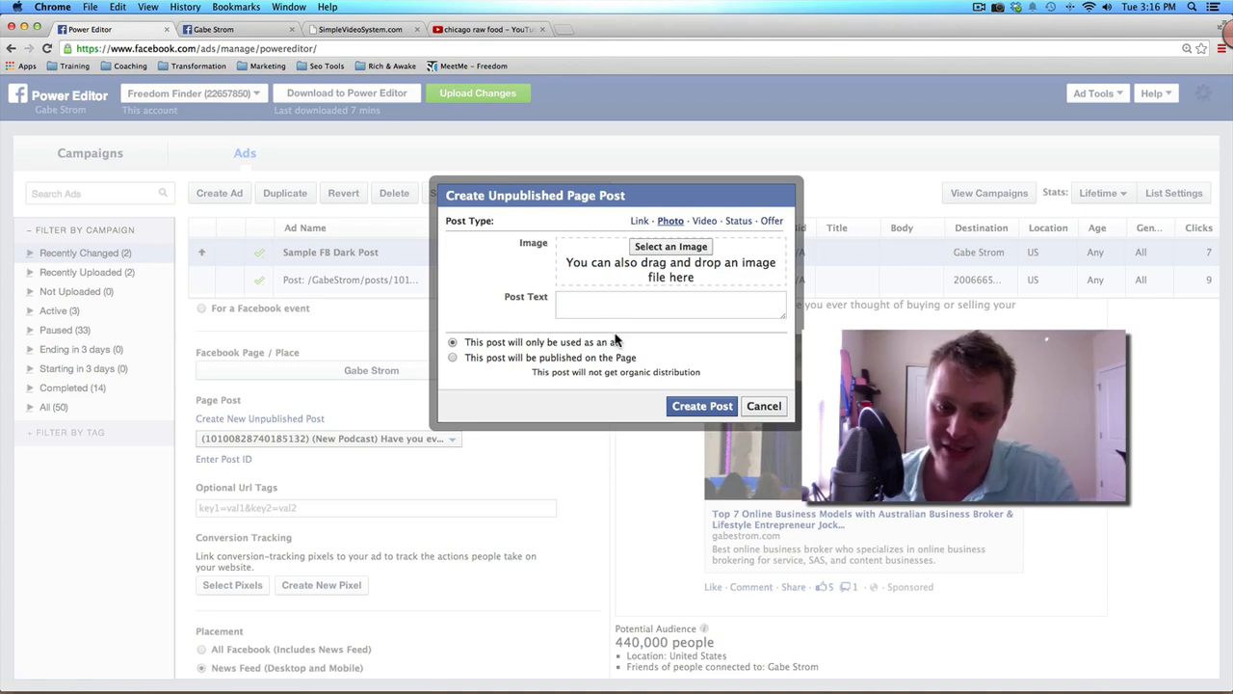
mouse_move(643, 350)
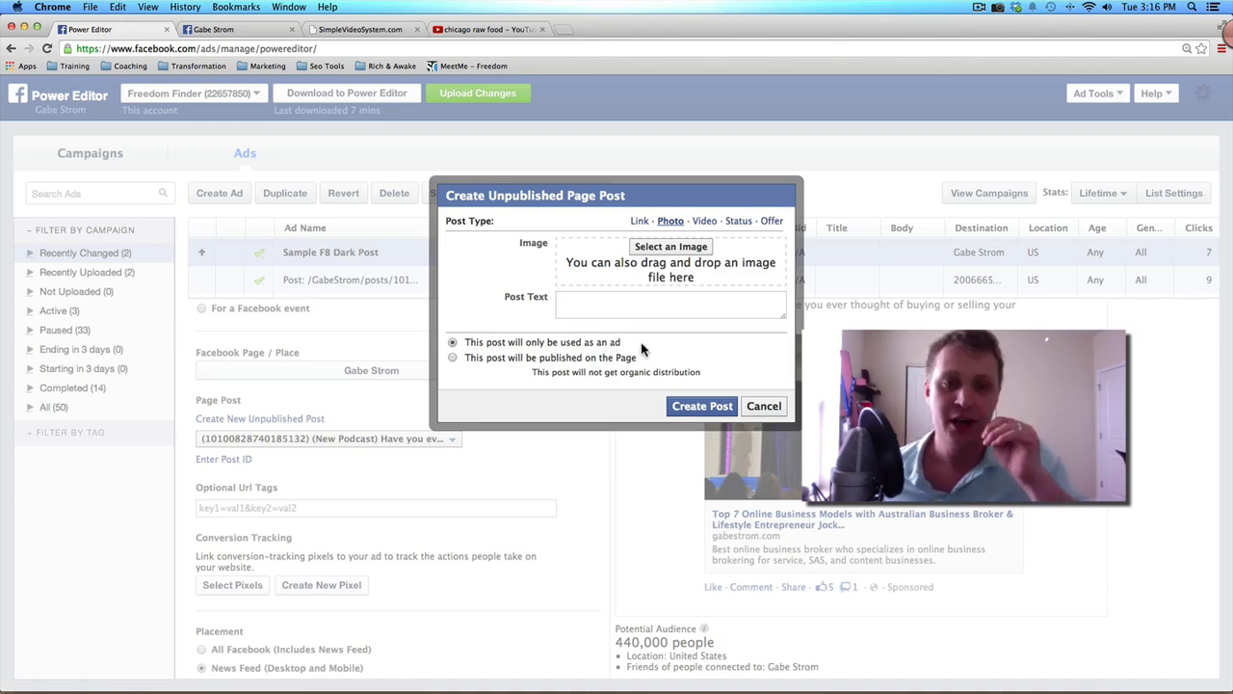
mouse_move(607, 325)
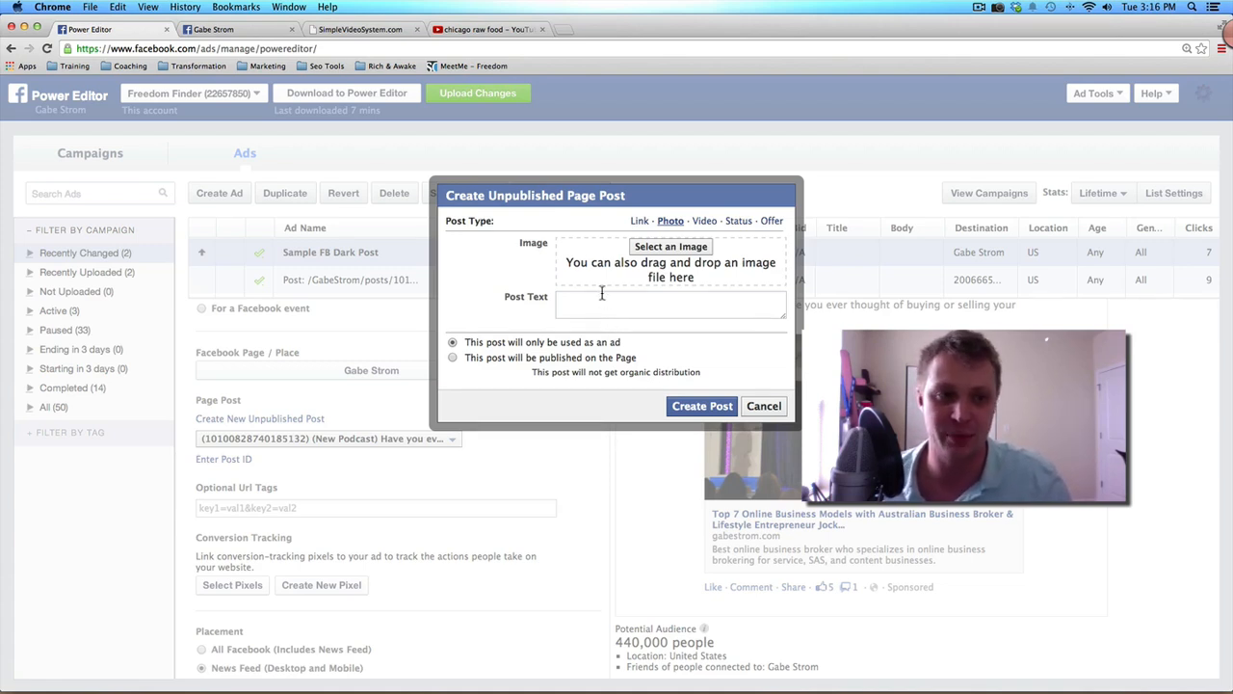
mouse_move(364, 29)
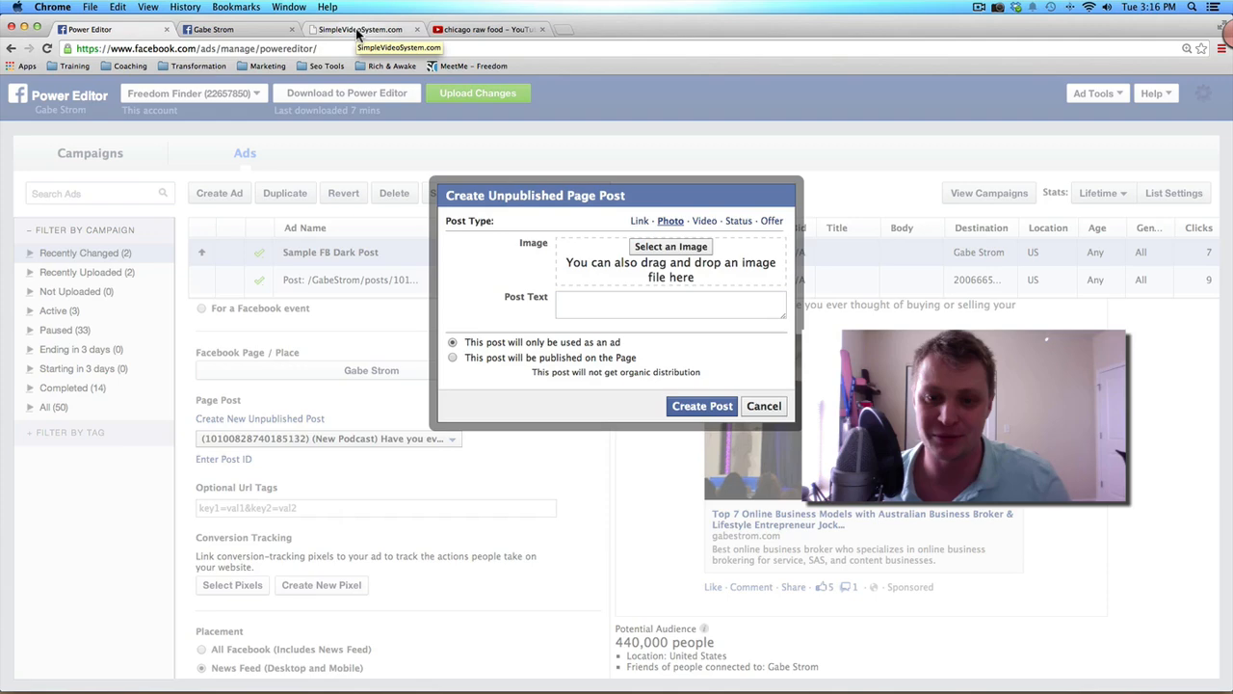
click(360, 29)
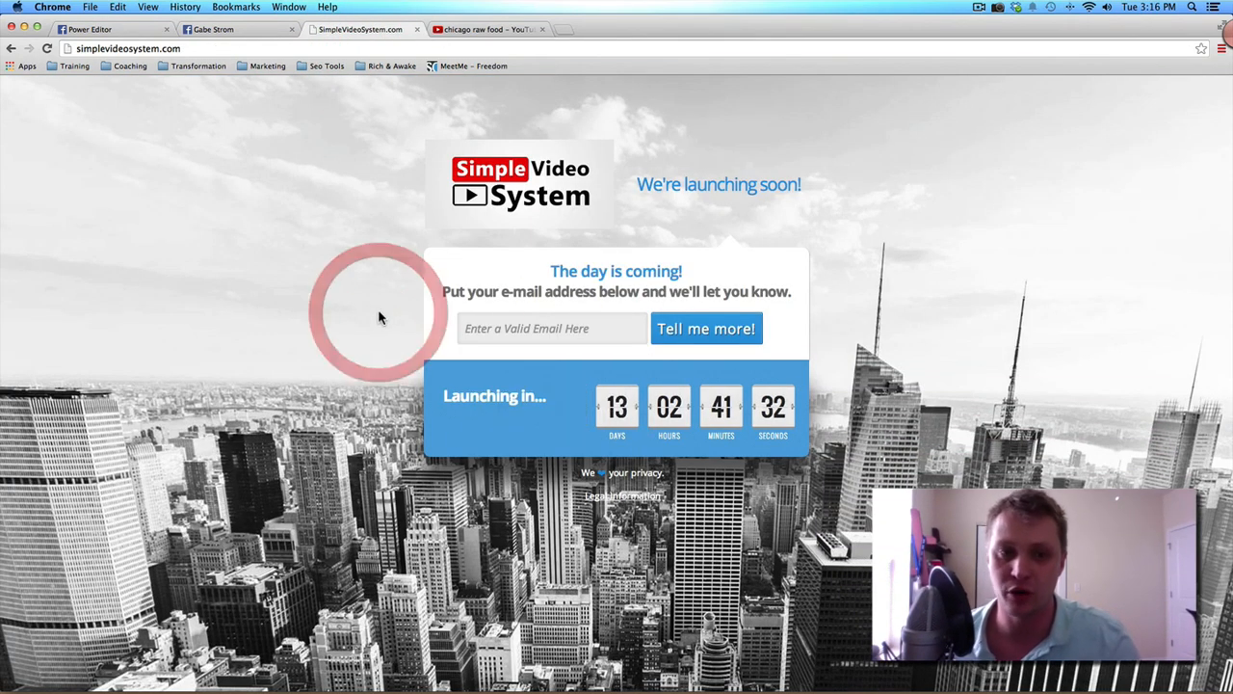
mouse_move(356, 147)
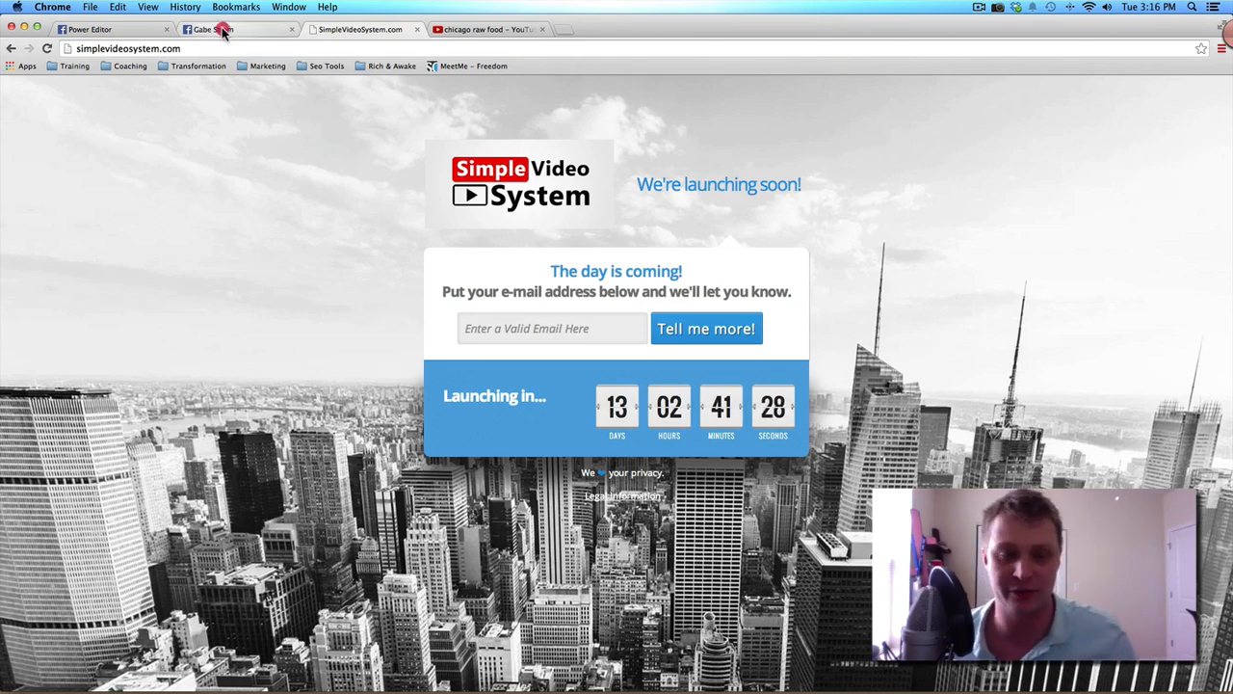
Leave the Simple Video System launch page for the Facebook tabs.
click(106, 29)
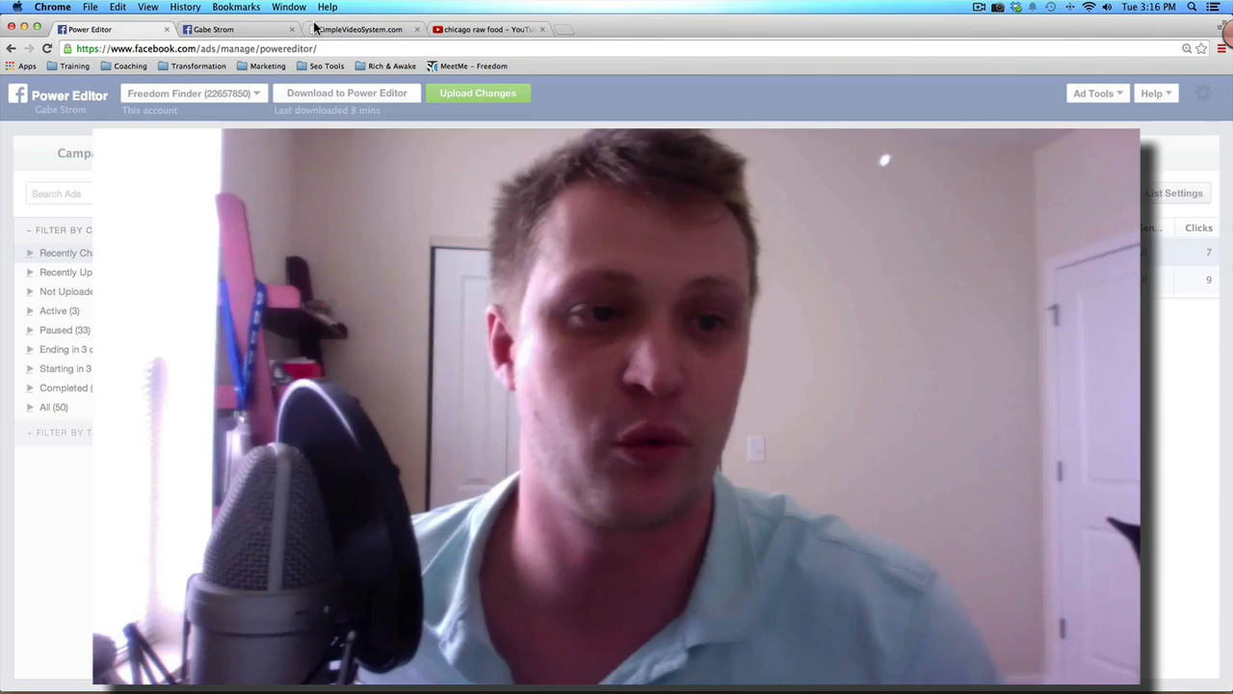
Cycle through the Gabe Strom page, Power Editor and Simple Video System tabs.
click(236, 29)
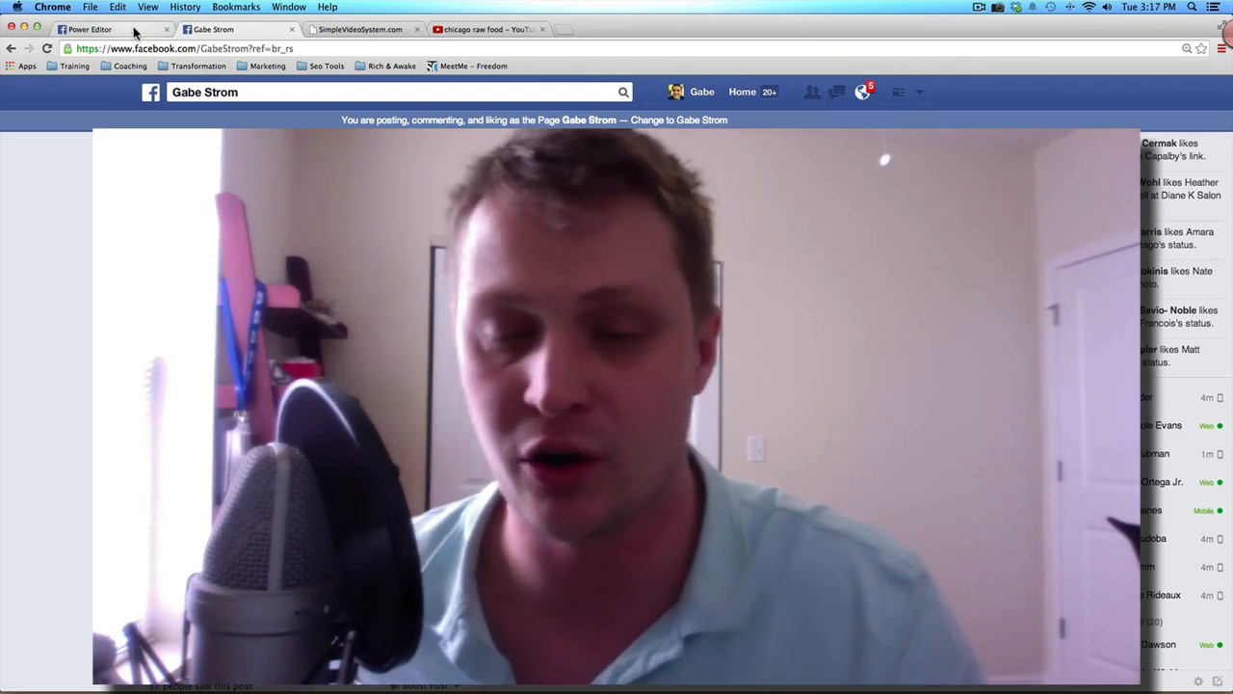
click(92, 28)
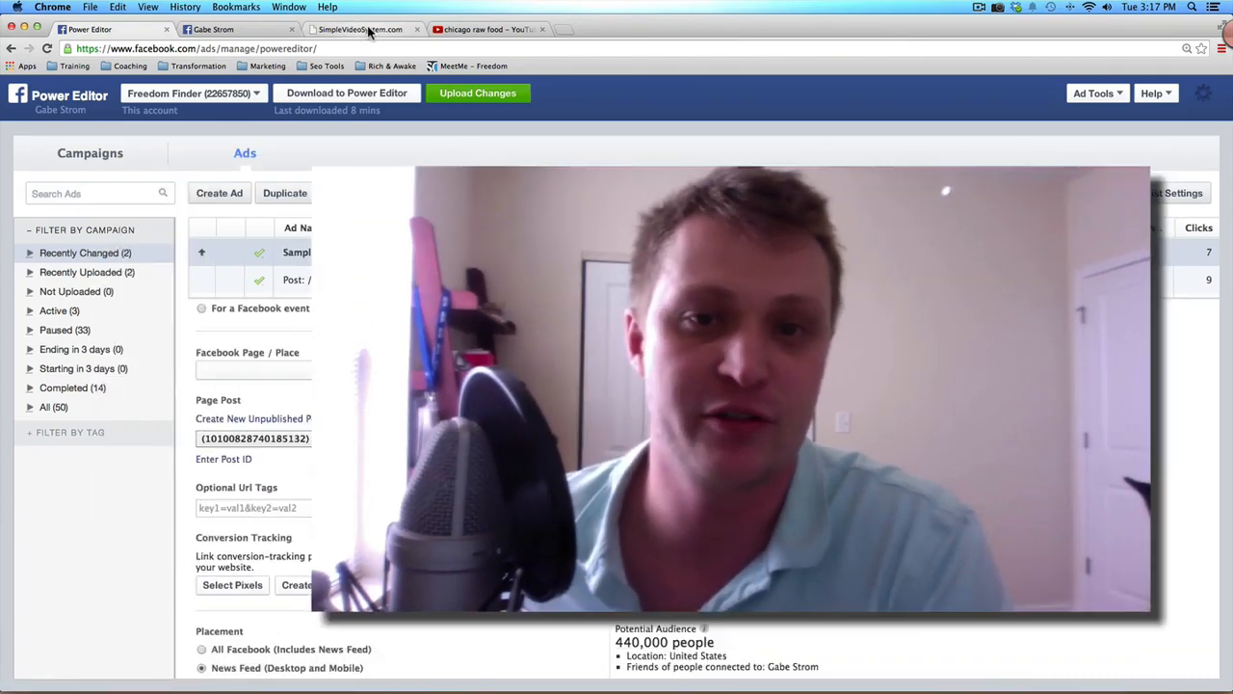
click(361, 29)
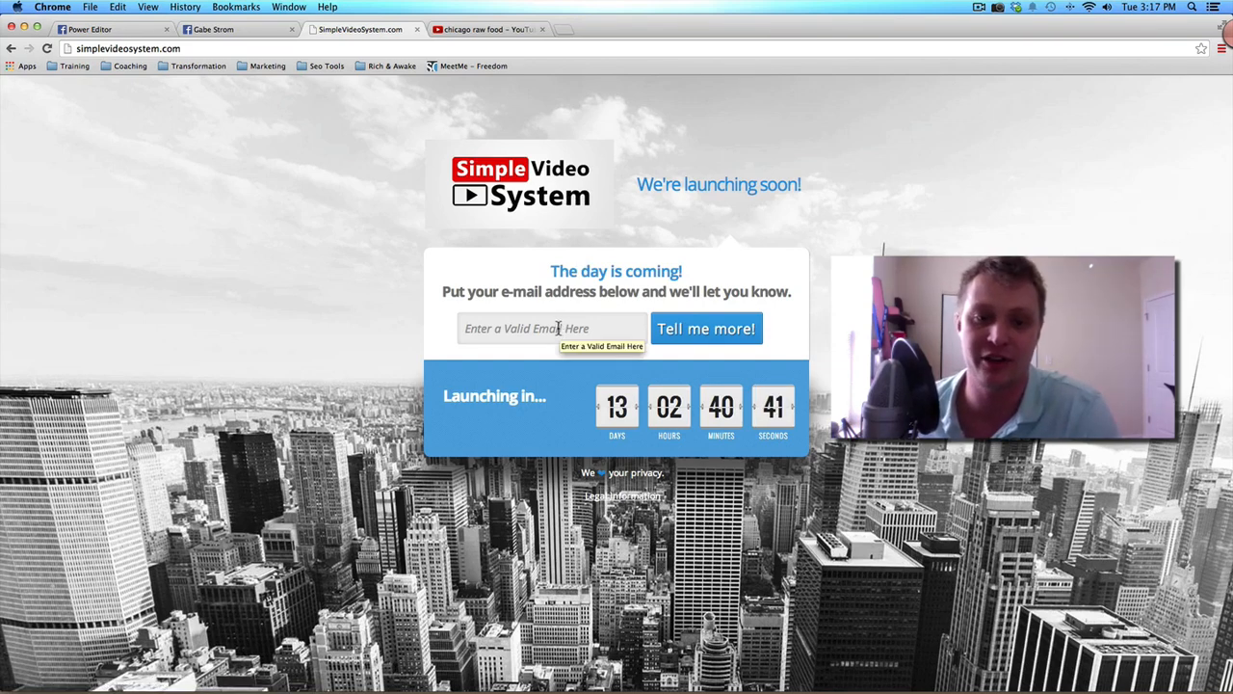
mouse_move(706, 127)
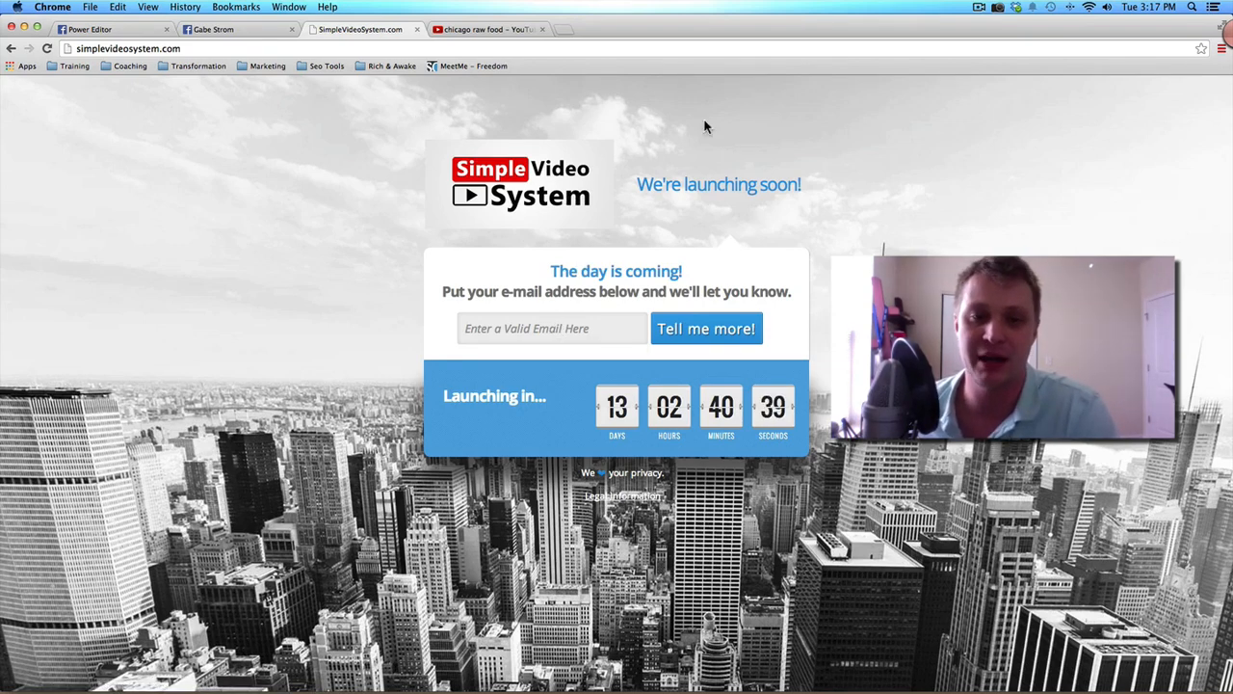
mouse_move(341, 103)
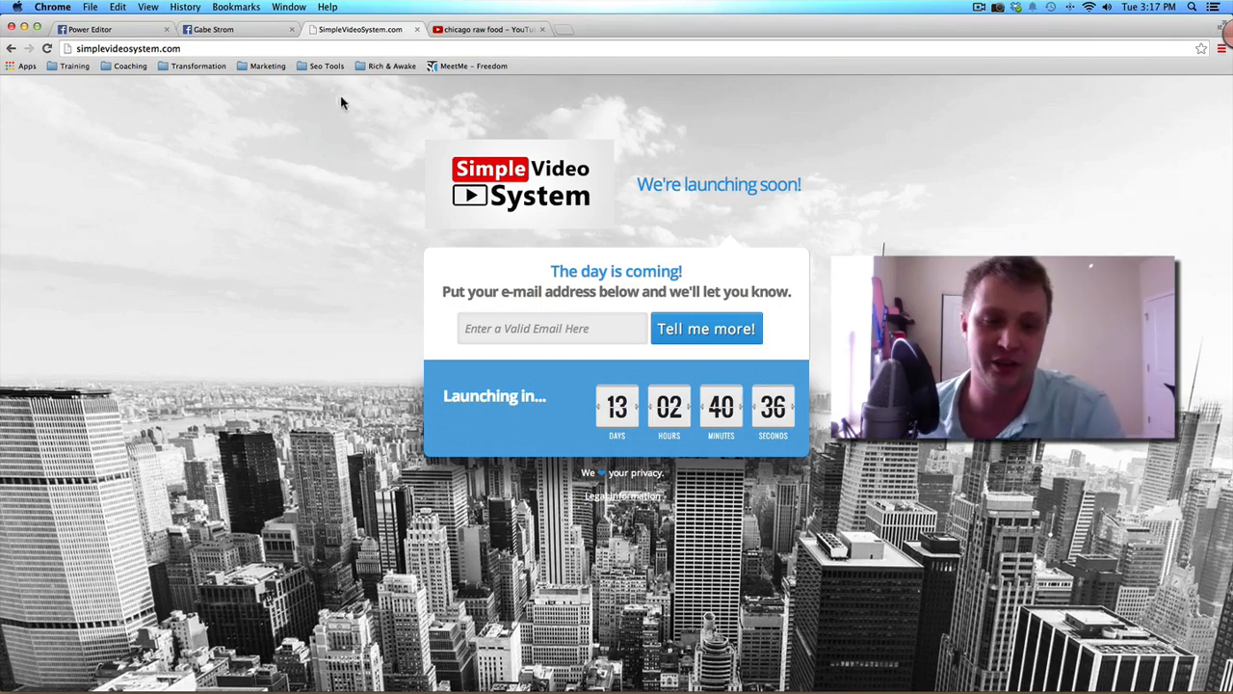